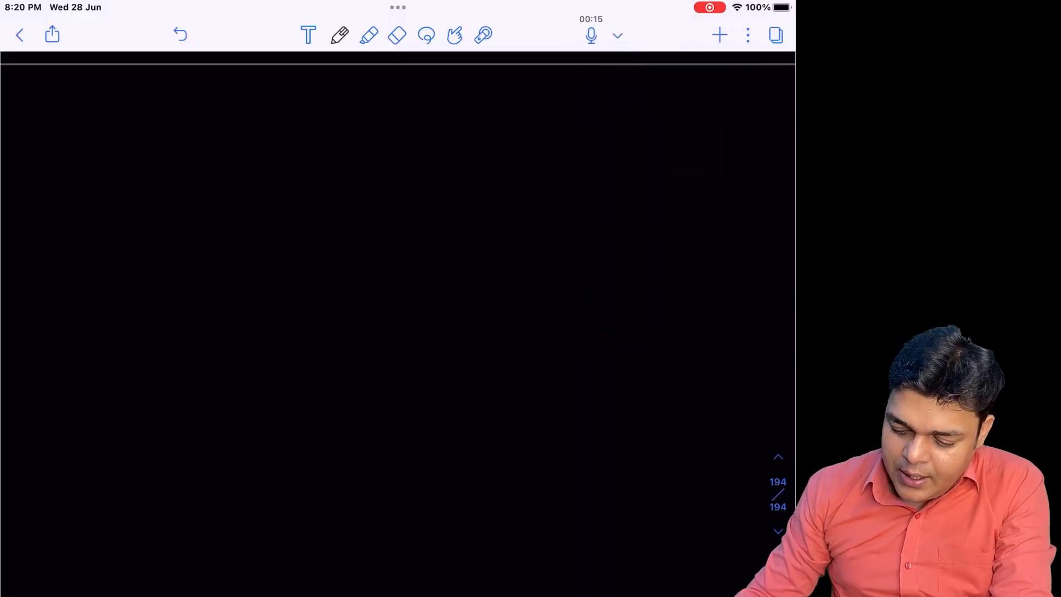
Step: Write the orange heading '[what is serverless]' at top centre and start the column divider
{"action": "left_click", "coordinate": [339, 35]}
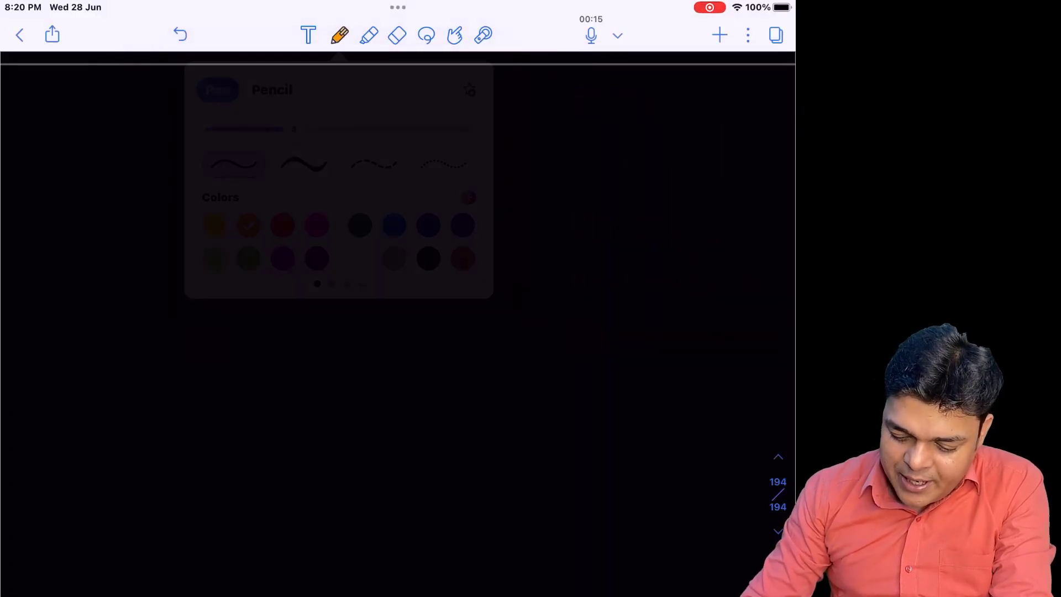
{"action": "left_click", "coordinate": [339, 36]}
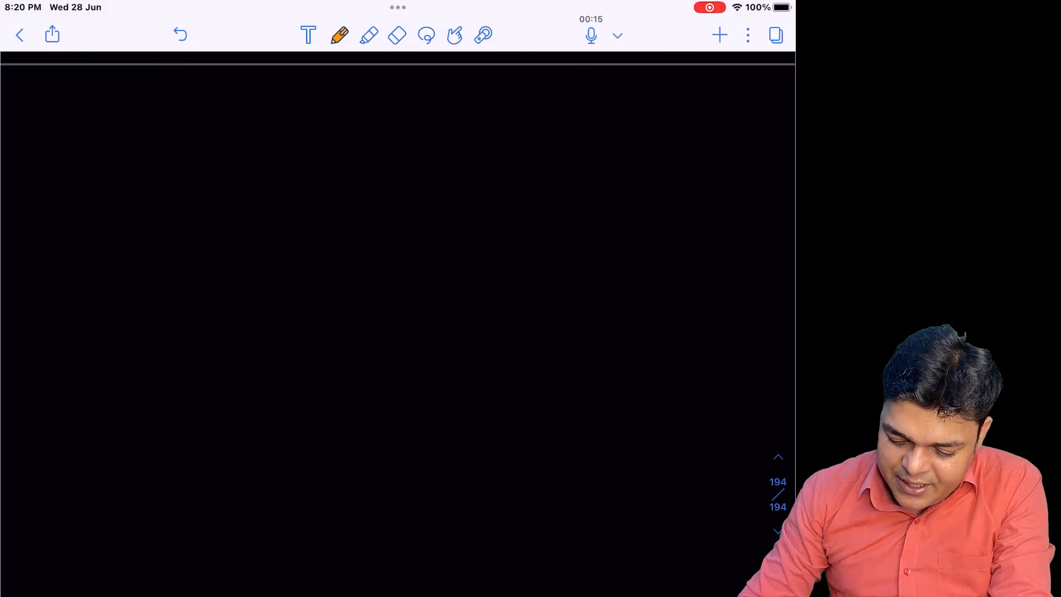
{"action": "left_click_drag", "start_coordinate": [287, 102], "coordinate": [305, 95]}
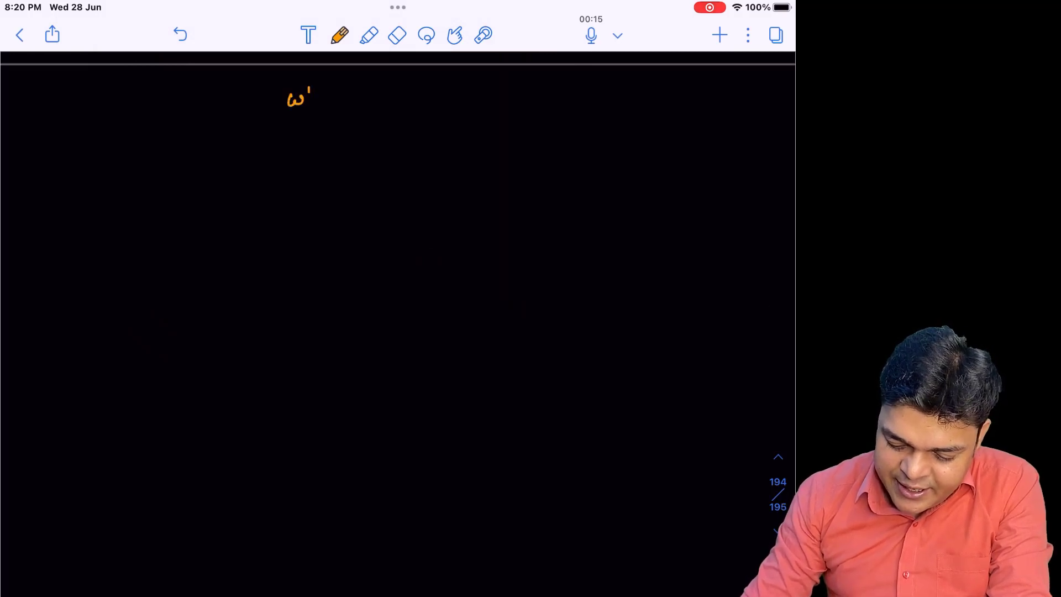
{"action": "left_click_drag", "start_coordinate": [291, 99], "coordinate": [385, 98]}
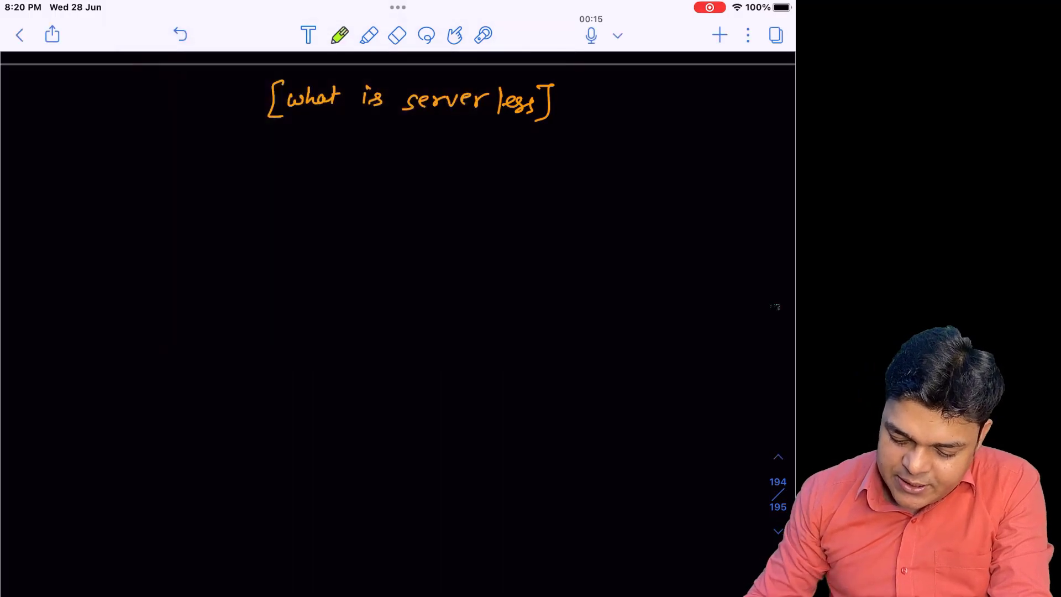
{"action": "left_click_drag", "start_coordinate": [402, 162], "coordinate": [433, 506]}
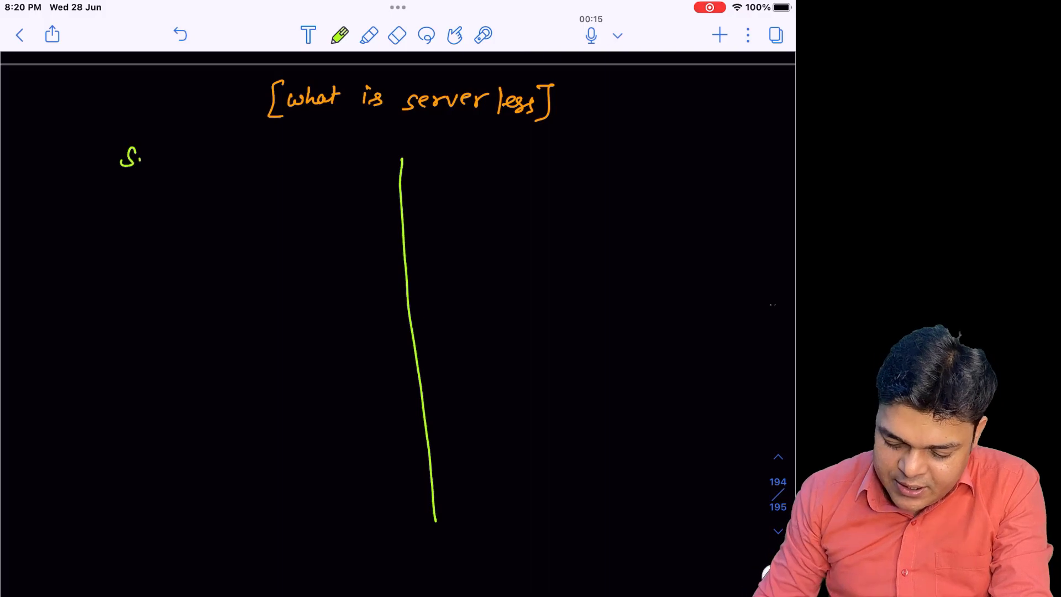
Step: Title the left column 'Server Full services' and the right column 'serverless'
{"action": "type", "text": "Server Full services"}
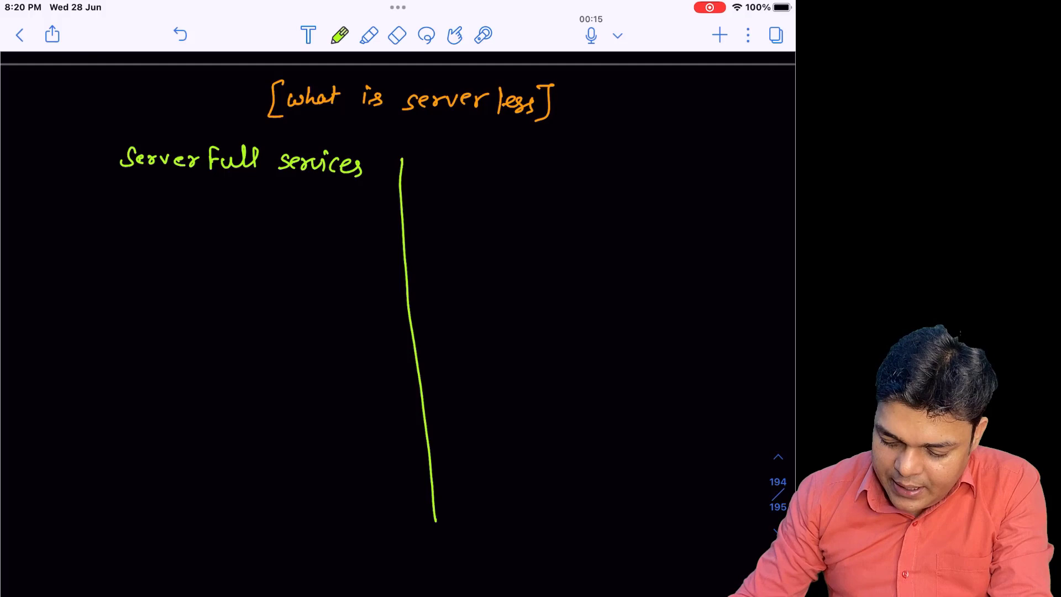
{"action": "left_click", "coordinate": [494, 160]}
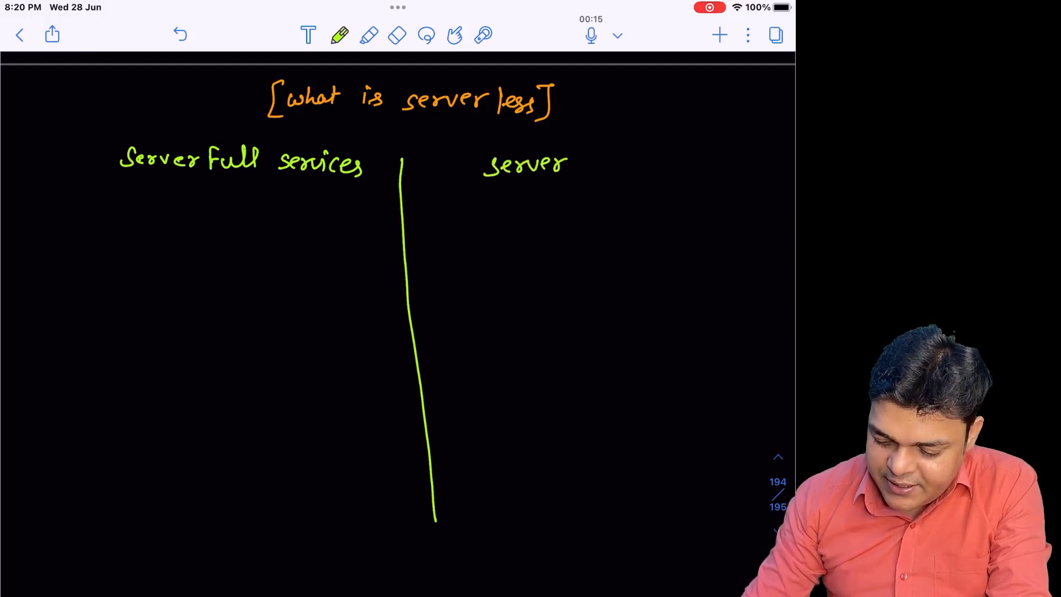
{"action": "type", "text": "less"}
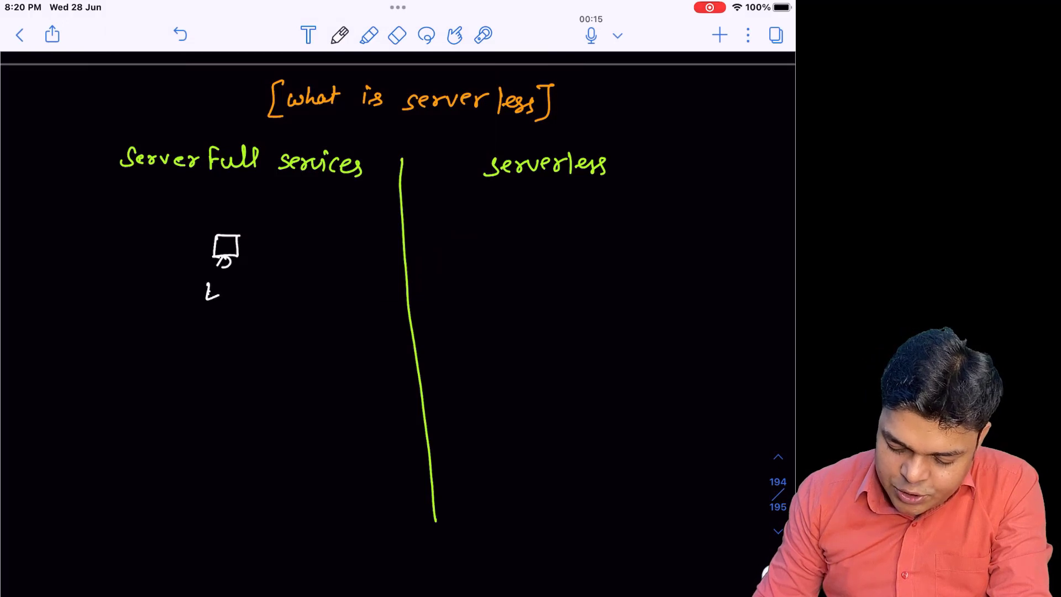
Step: Sketch EC2 and list its On Demand, Dedicated and Reservation purchase options
{"action": "type", "text": "EC2"}
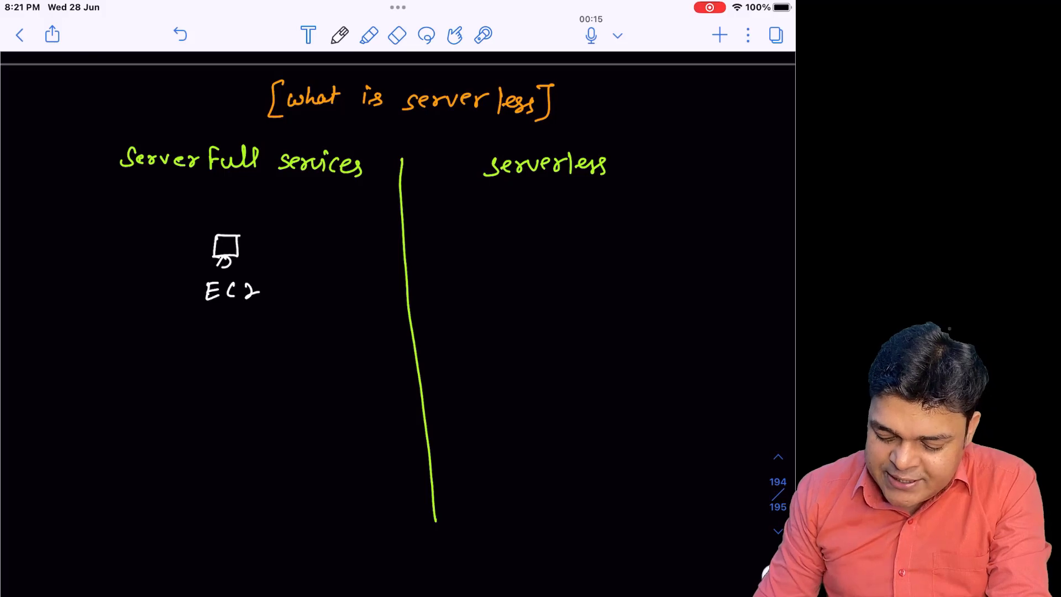
{"action": "type", "text": "Or"}
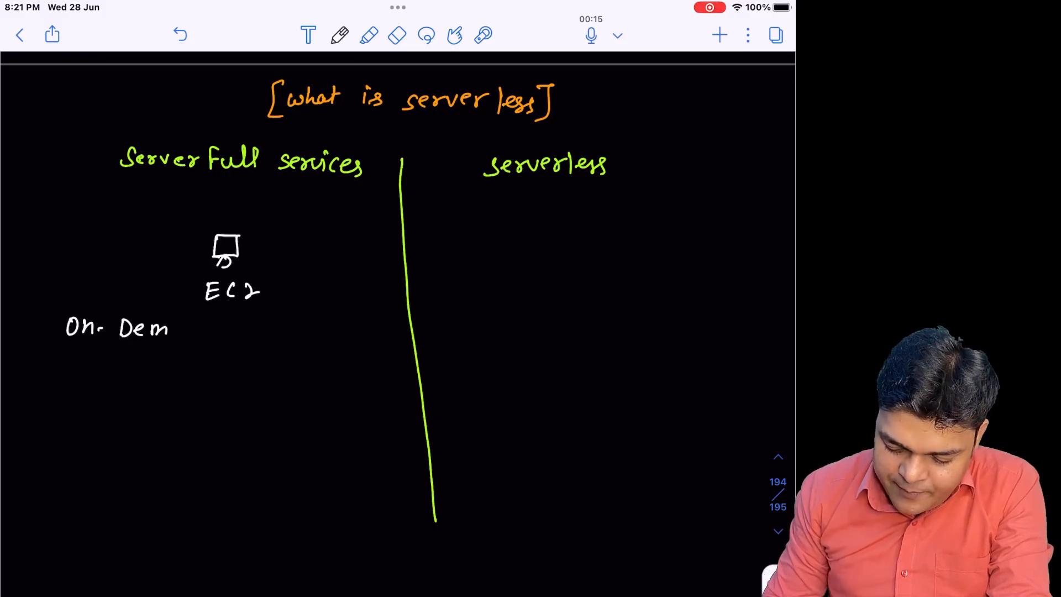
{"action": "type", "text": "and"}
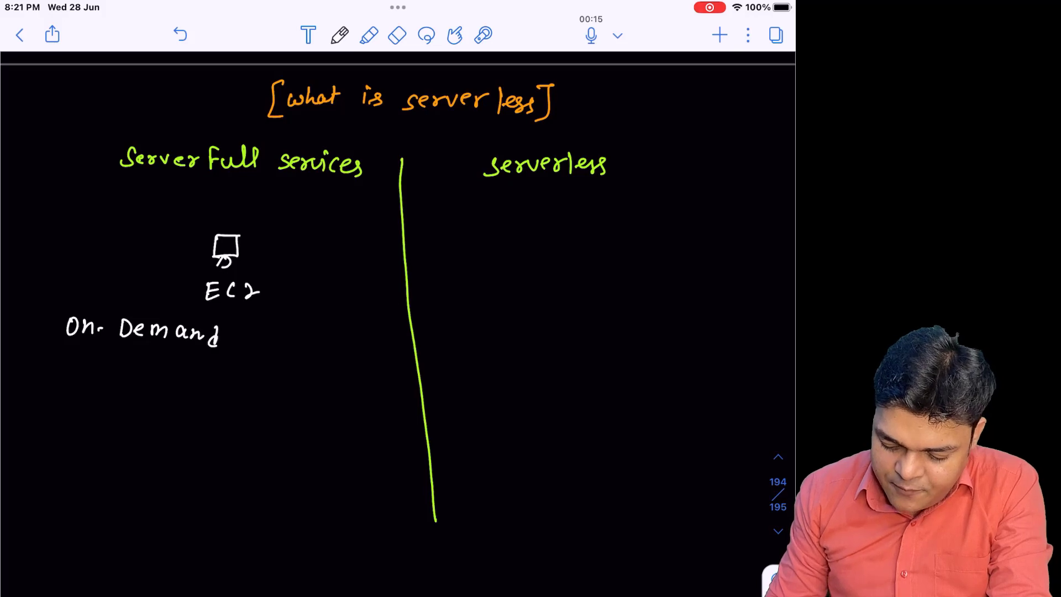
{"action": "type", "text": "Dedi"}
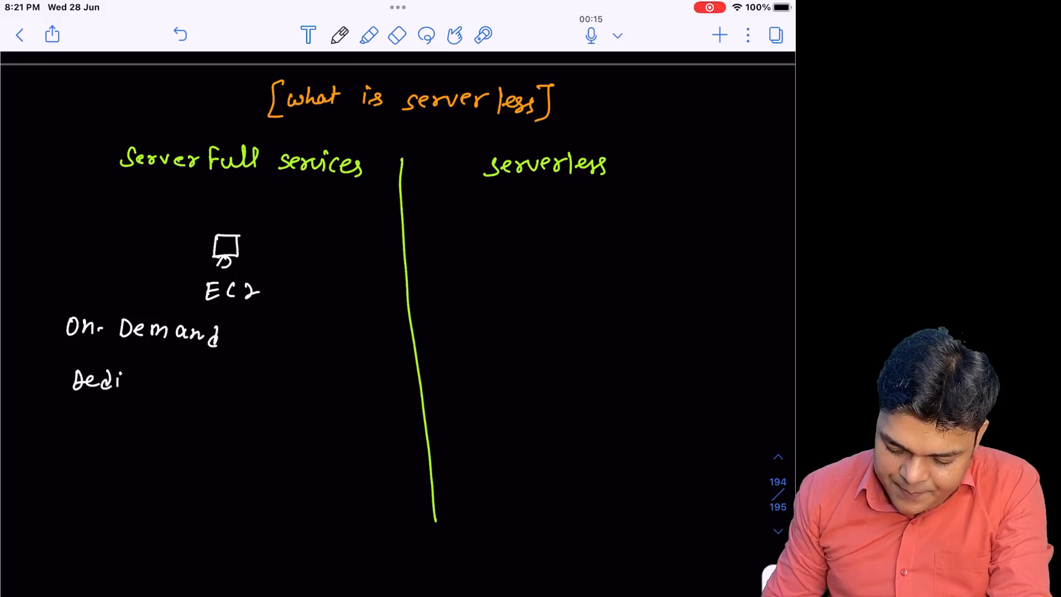
{"action": "type", "text": "Dedicated"}
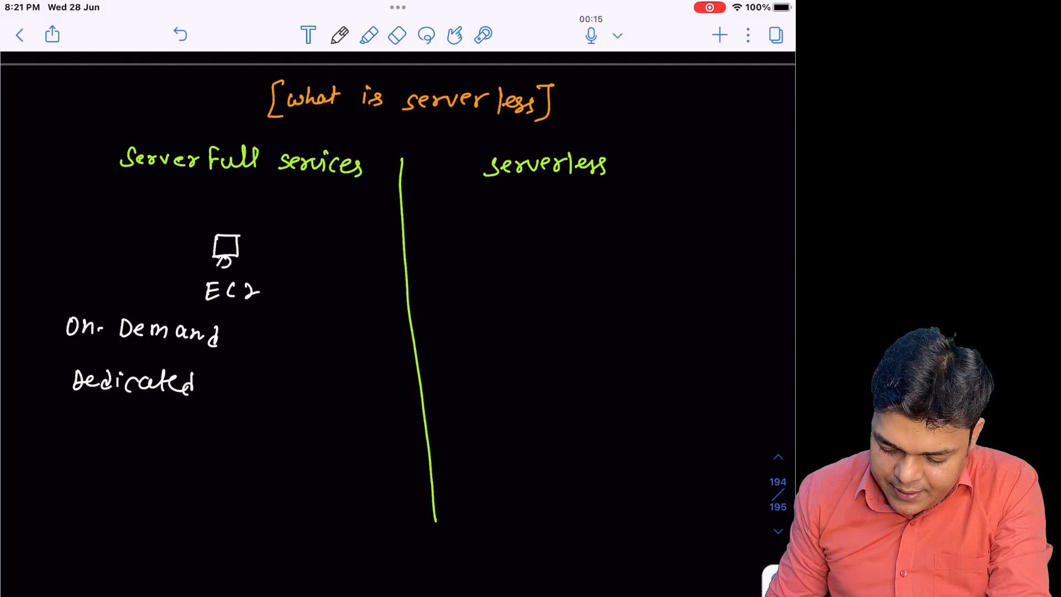
{"action": "type", "text": "Reservation"}
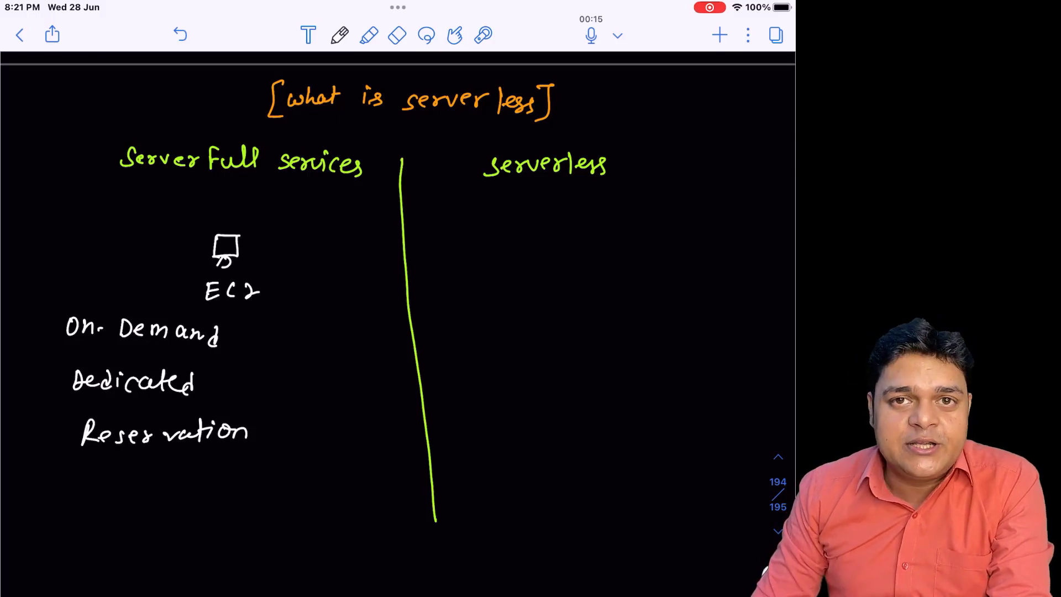
Step: Brace the three EC2 options in green and draw a Host box with a connector
{"action": "left_click", "coordinate": [339, 35]}
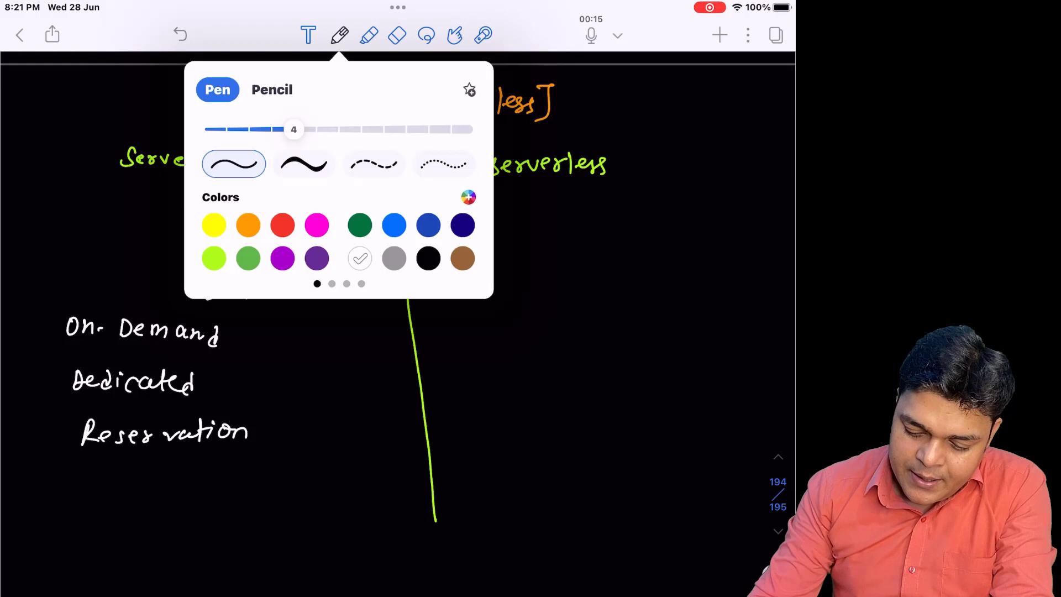
{"action": "left_click", "coordinate": [339, 36]}
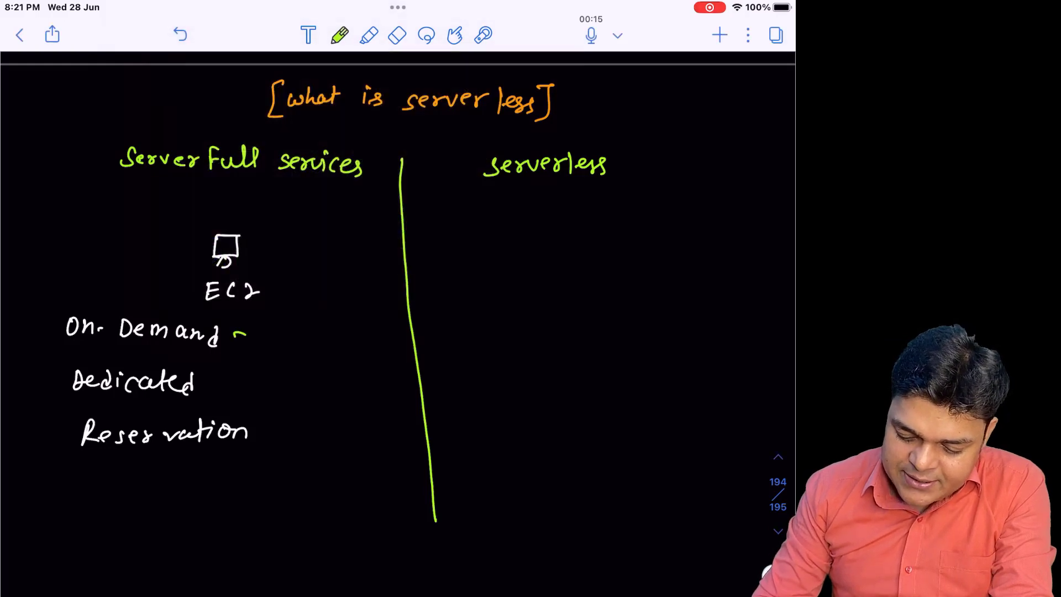
{"action": "left_click_drag", "start_coordinate": [243, 331], "coordinate": [251, 447]}
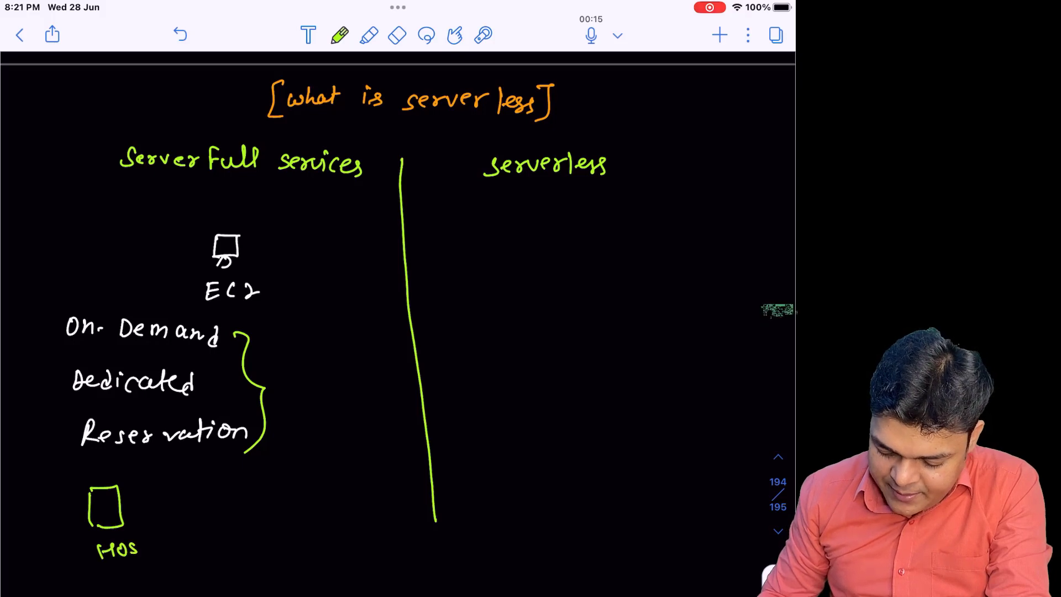
{"action": "left_click_drag", "start_coordinate": [128, 507], "coordinate": [243, 507]}
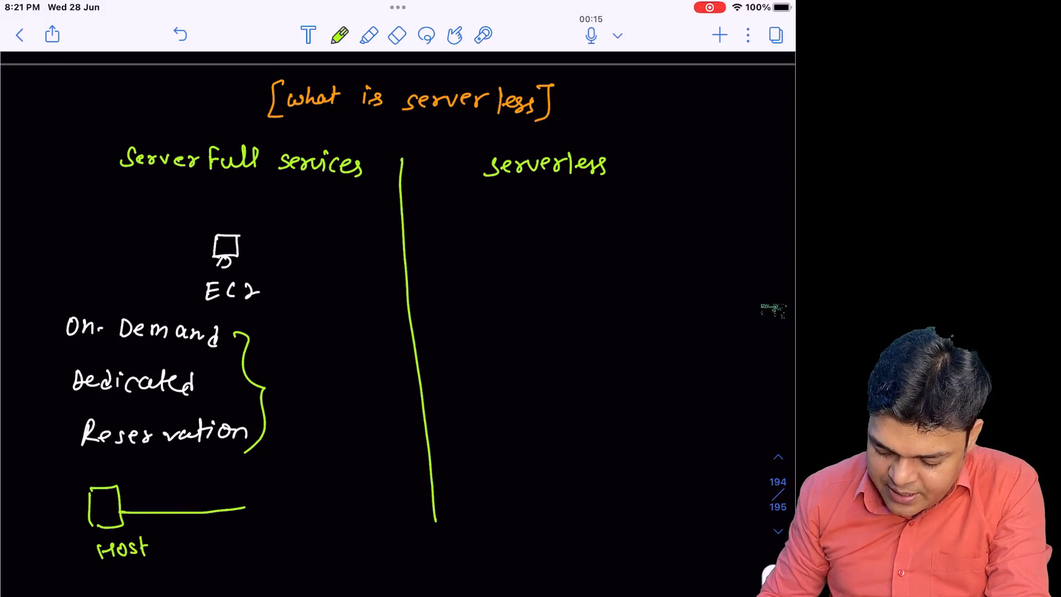
Step: Sketch the linked EC2 machine in purple and label it Portal and Booking
{"action": "left_click", "coordinate": [339, 35]}
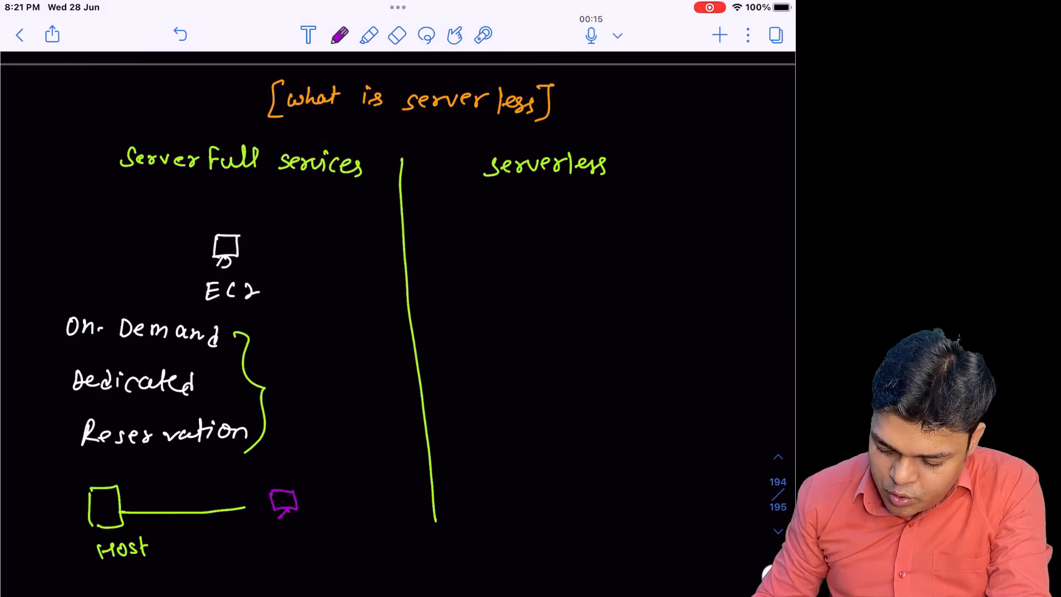
{"action": "type", "text": "EC2"}
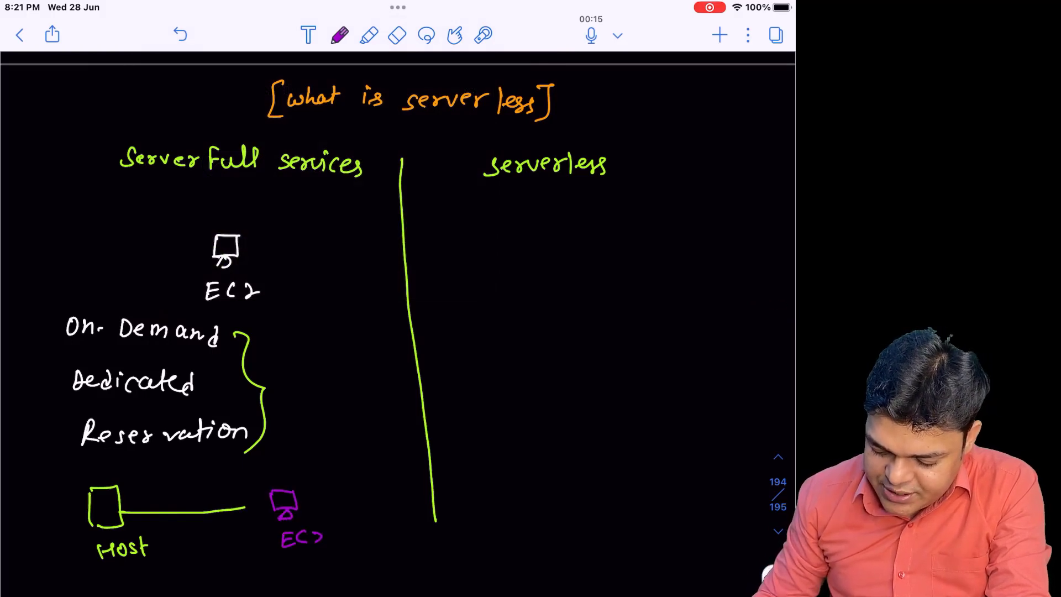
{"action": "left_click", "coordinate": [278, 436]}
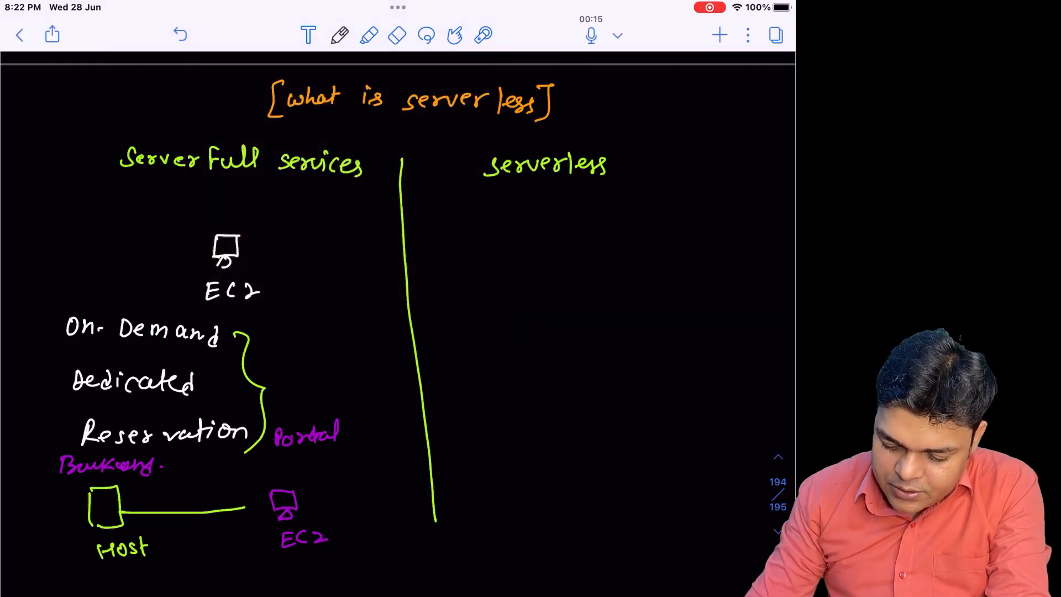
Step: Write the purple bullet 'manage all settings' yourself under EC2
{"action": "left_click", "coordinate": [339, 35]}
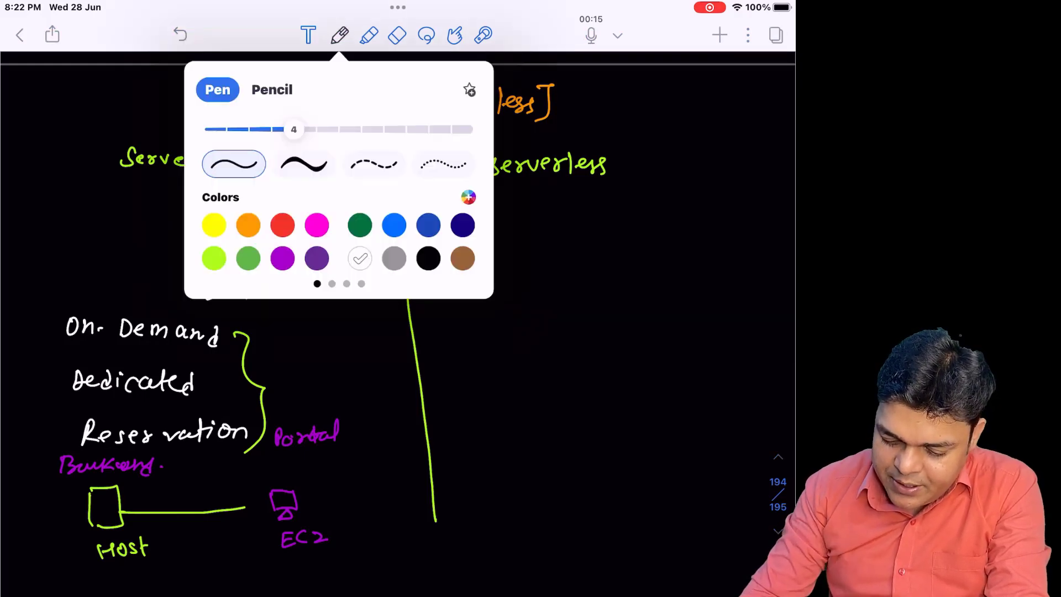
{"action": "left_click", "coordinate": [316, 257]}
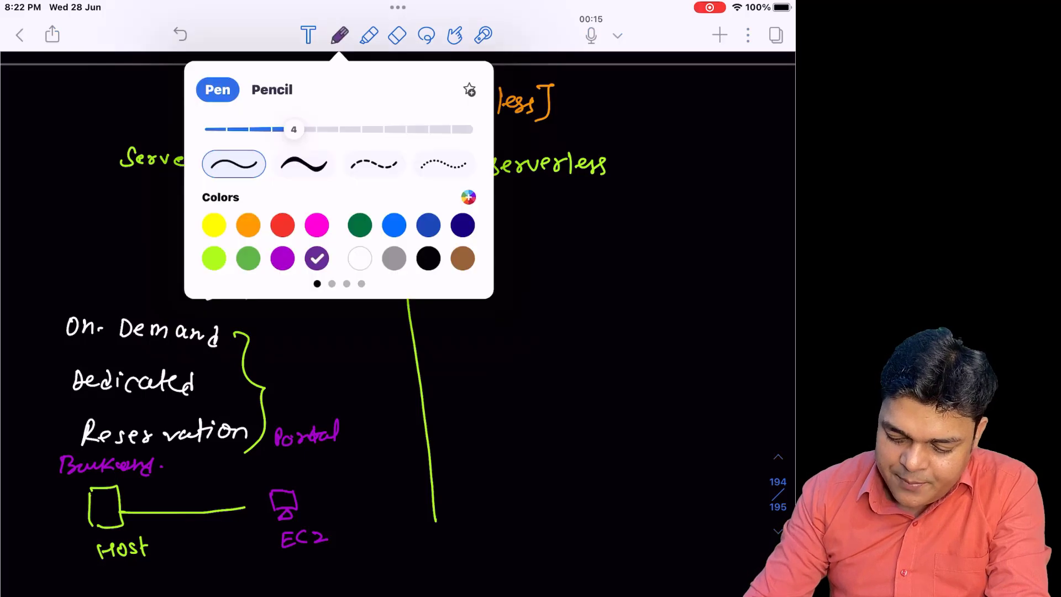
{"action": "left_click", "coordinate": [339, 35]}
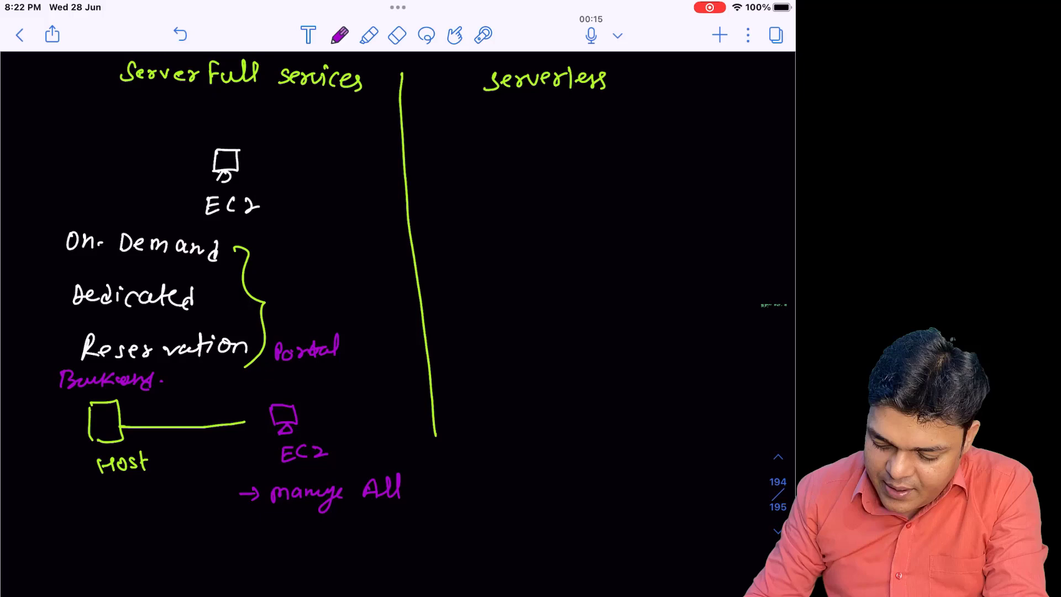
{"action": "type", "text": "self"}
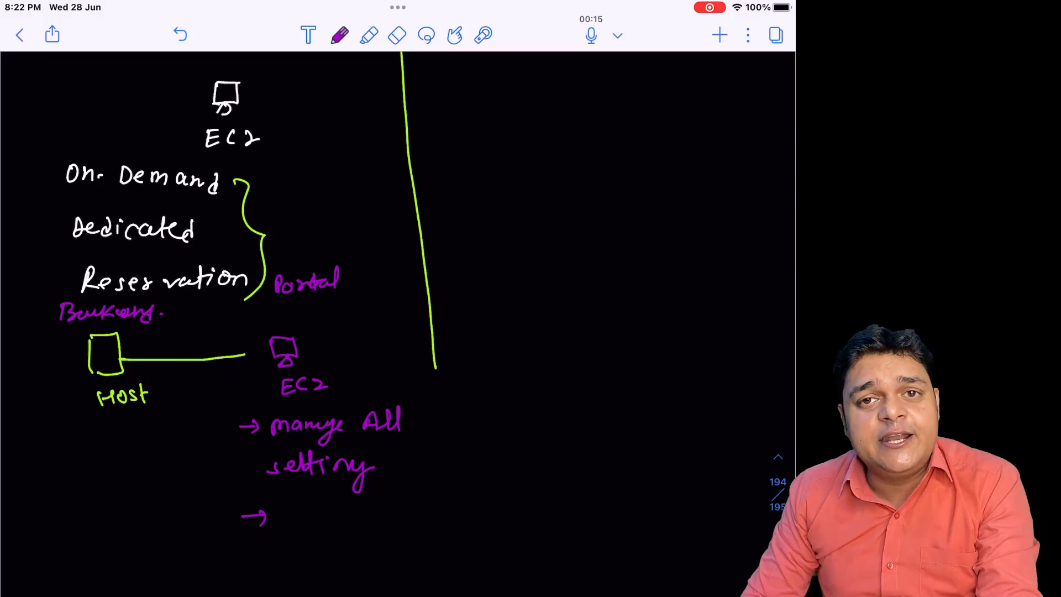
Step: Add 'Security manual' and 'Pay From Day 1' bullets and lengthen the divider
{"action": "type", "text": "Sec"}
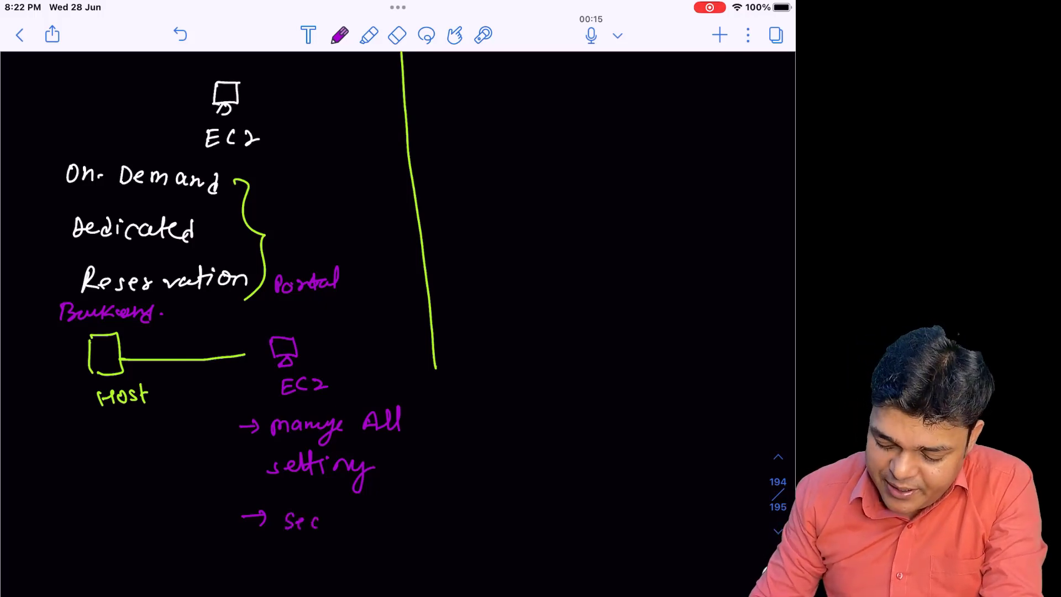
{"action": "type", "text": "Security"}
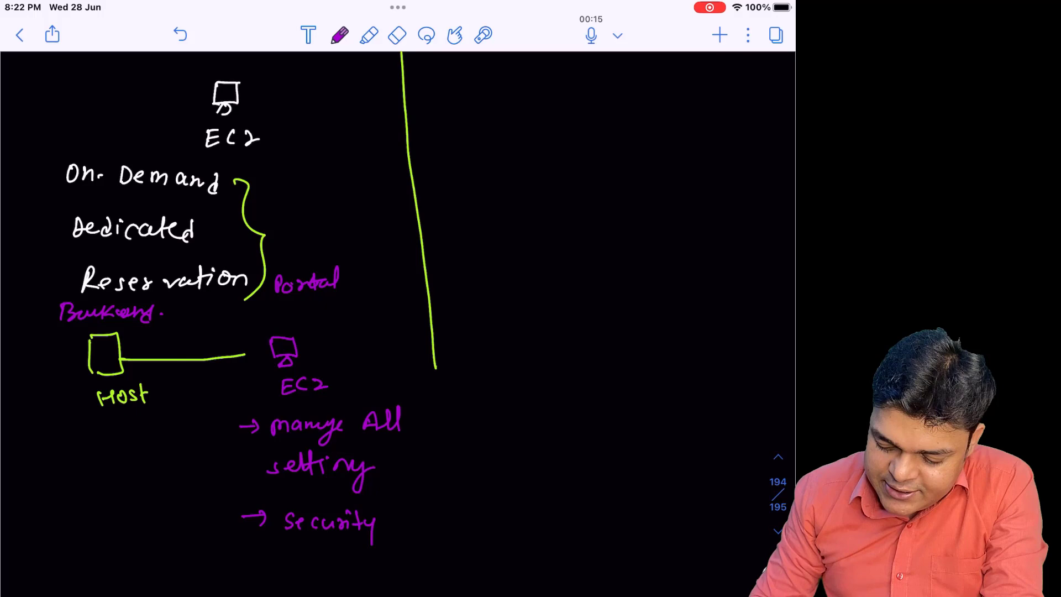
{"action": "type", "text": "man."}
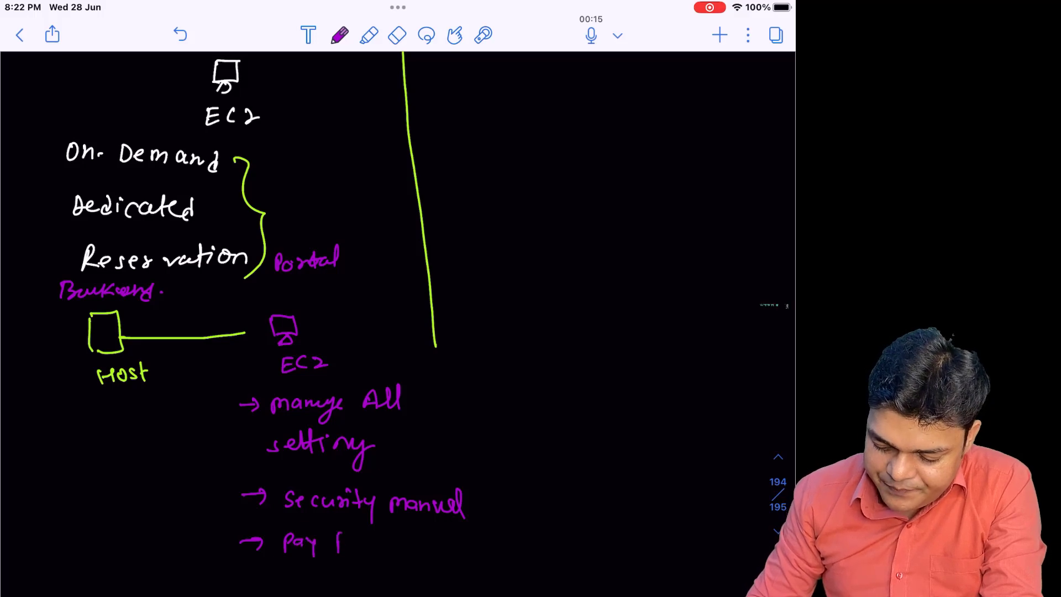
{"action": "type", "text": "From Day.1"}
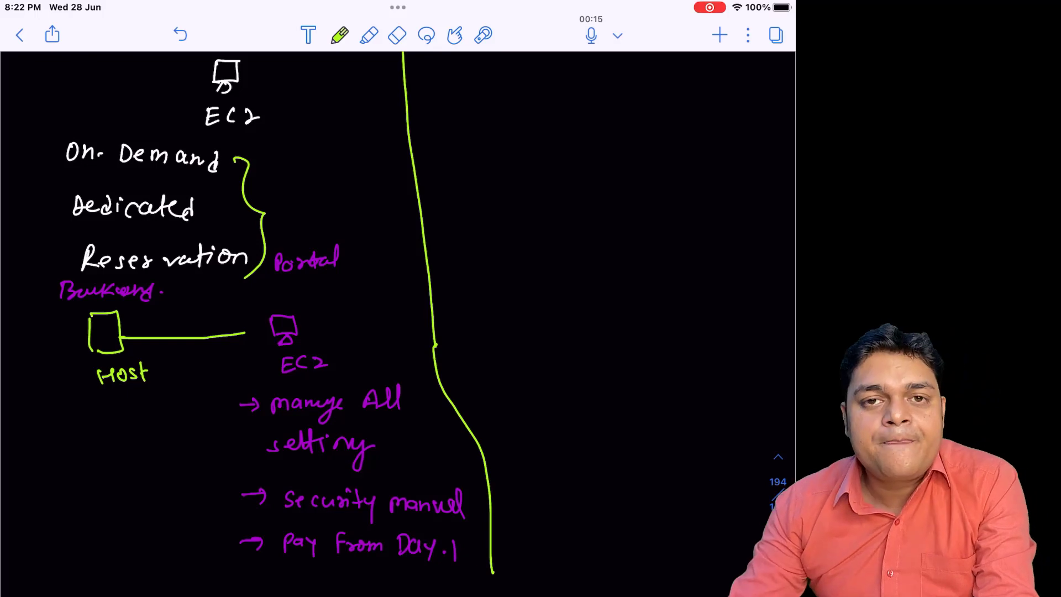
Step: Write the yellow bullet 'No Provision or Mngmt Required' in the serverless column
{"action": "left_click", "coordinate": [340, 36]}
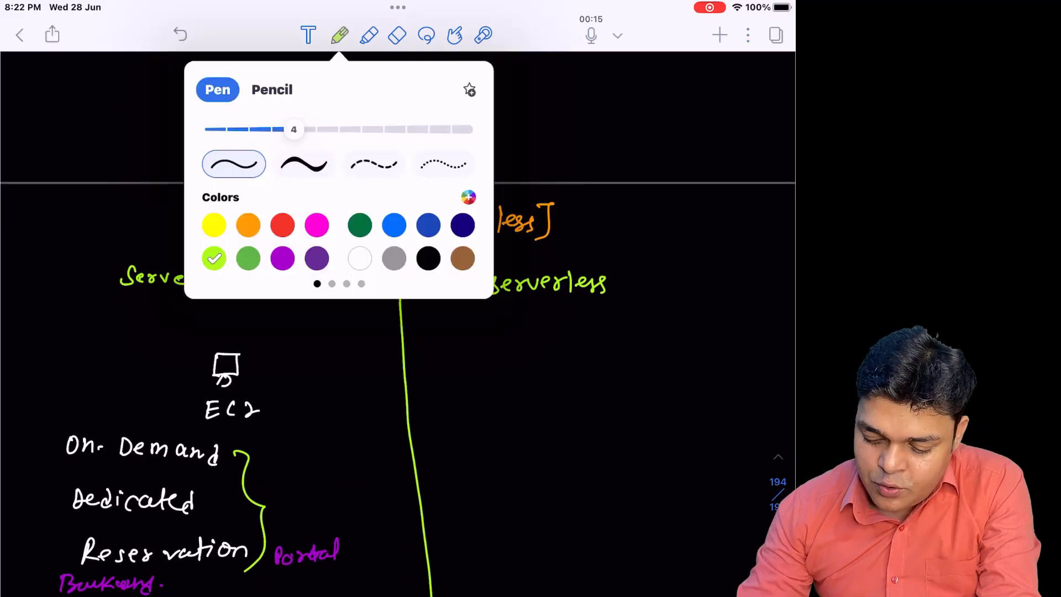
{"action": "left_click", "coordinate": [339, 35]}
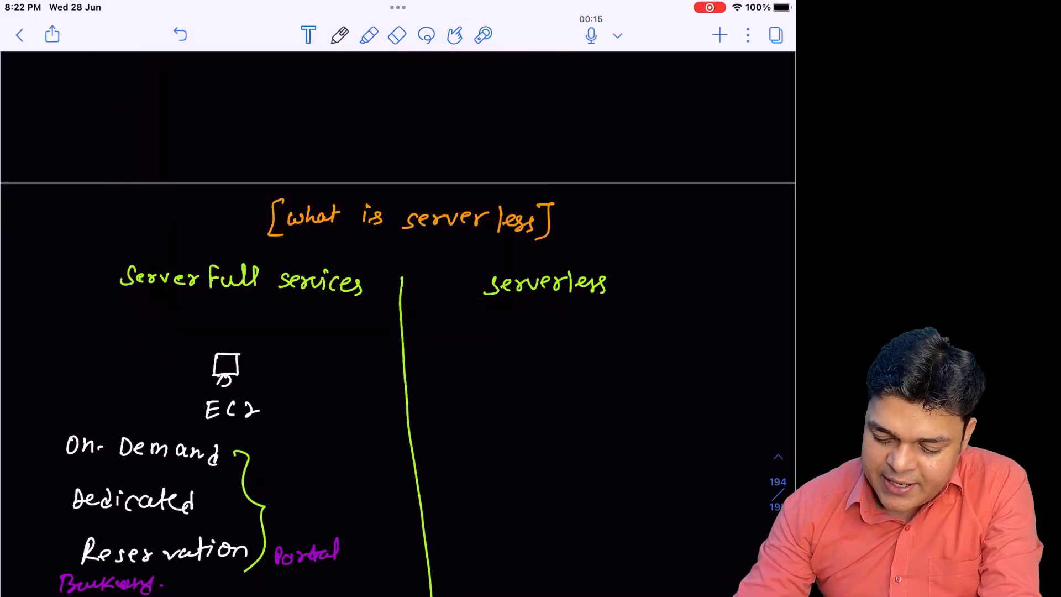
{"action": "scroll", "scroll_direction": "down", "scroll_amount": 3}
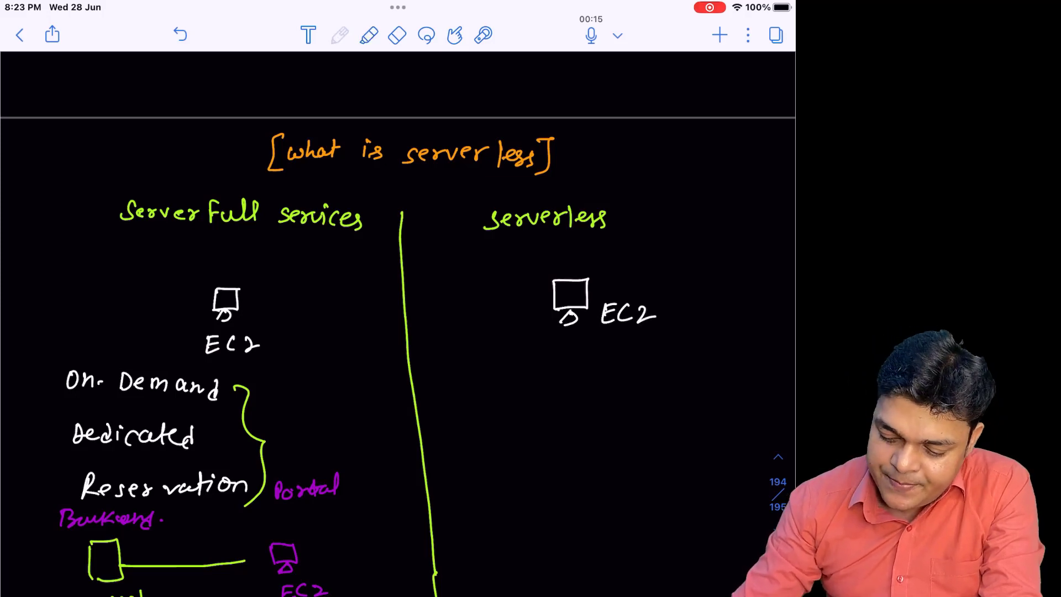
{"action": "left_click", "coordinate": [340, 35]}
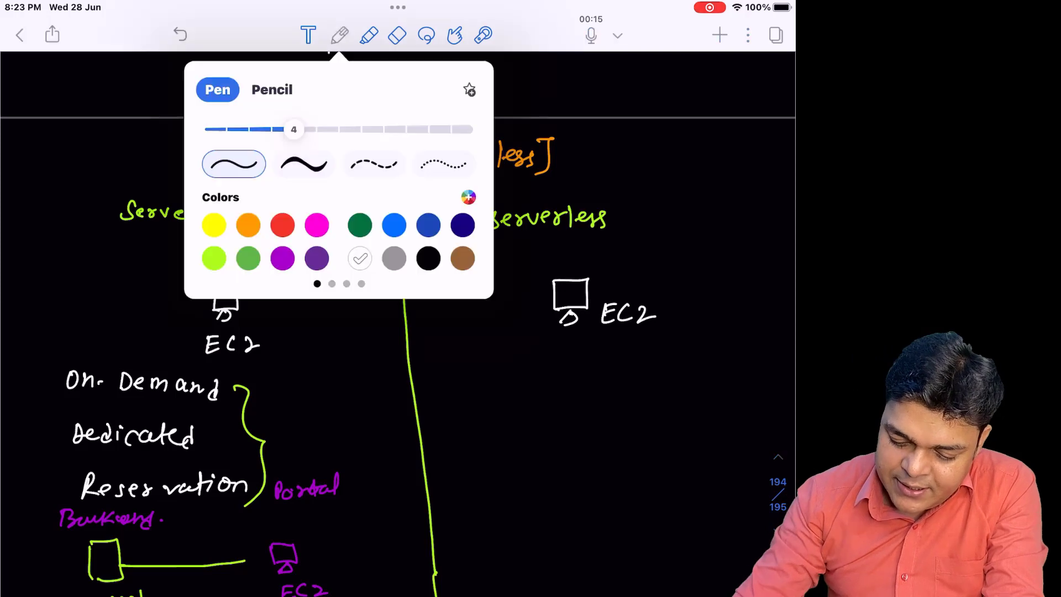
{"action": "left_click", "coordinate": [339, 35]}
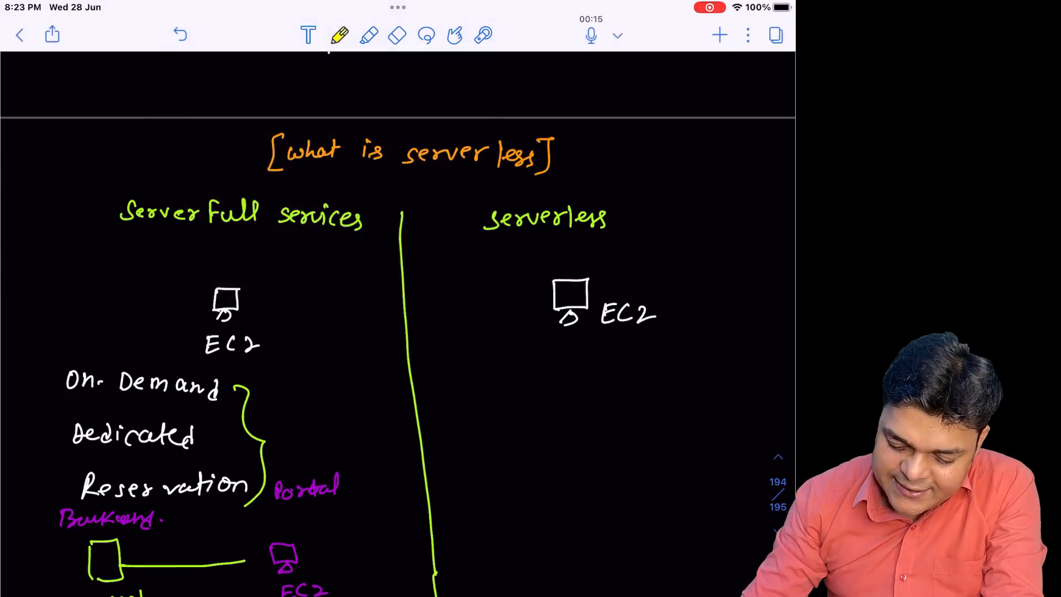
{"action": "left_click_drag", "start_coordinate": [443, 382], "coordinate": [494, 379]}
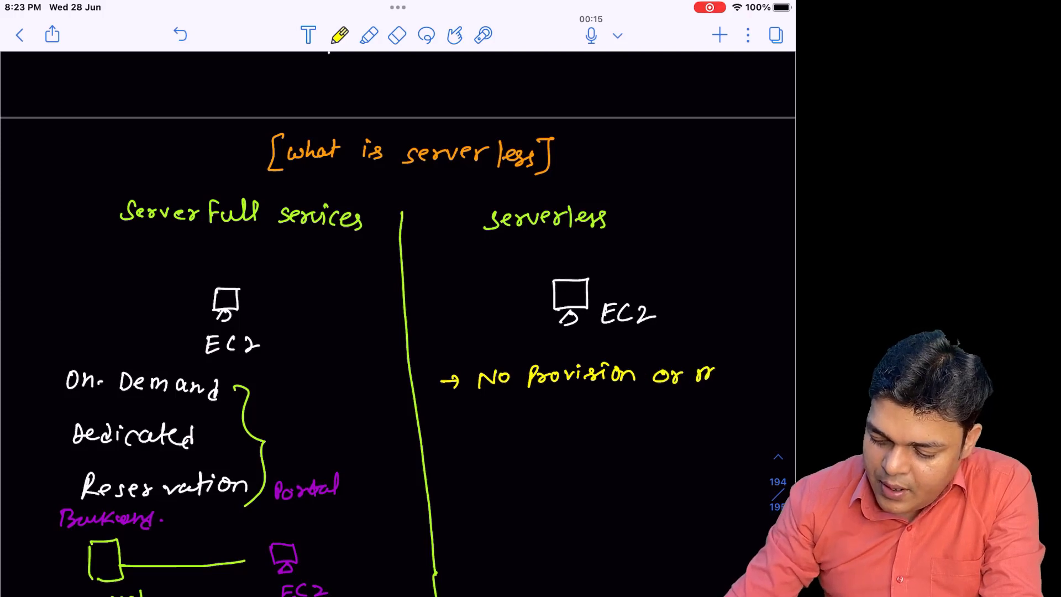
{"action": "type", "text": "magnt."}
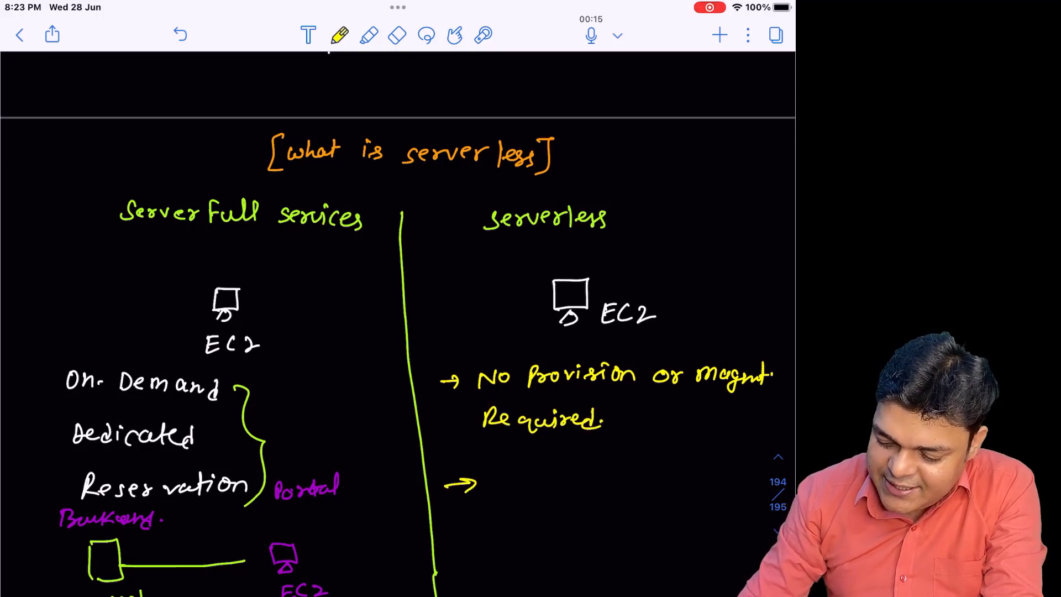
Step: Add the bullets 'Pay As Per Consumption' and 'Build-in security'
{"action": "type", "text": "Pay"}
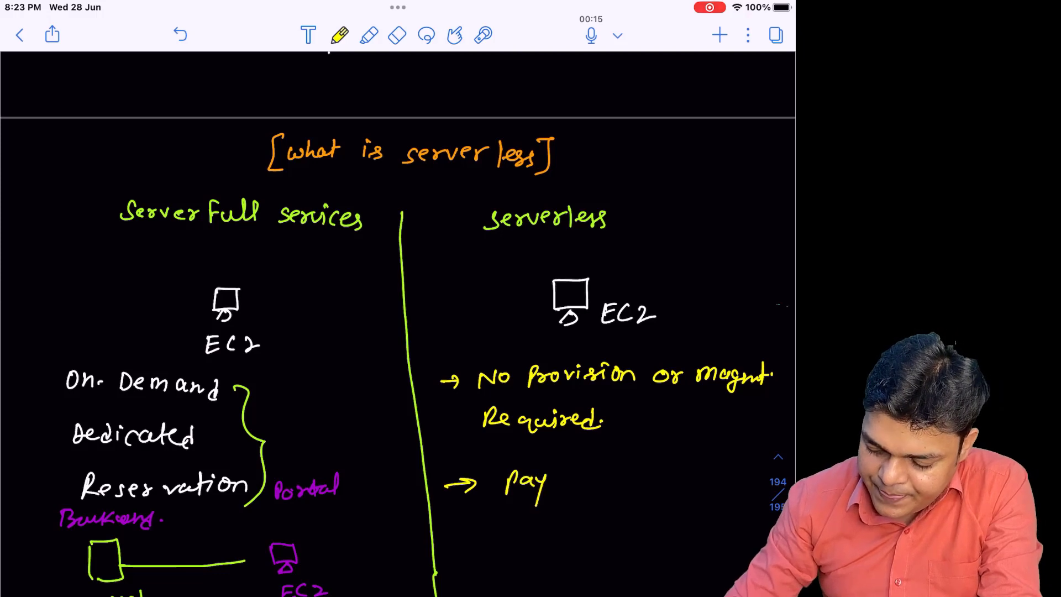
{"action": "type", "text": "Ac"}
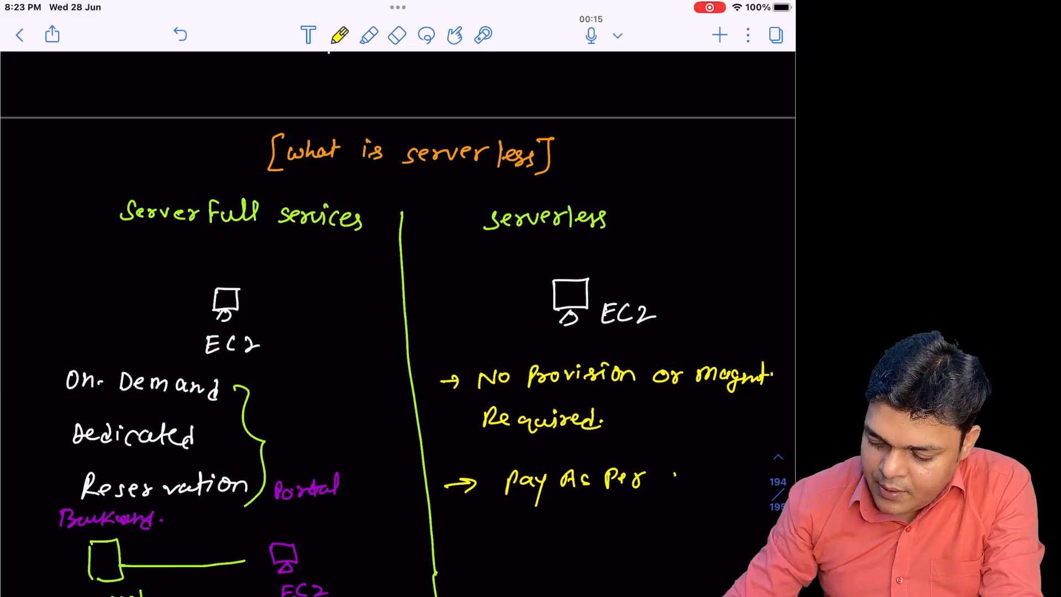
{"action": "type", "text": "Con"}
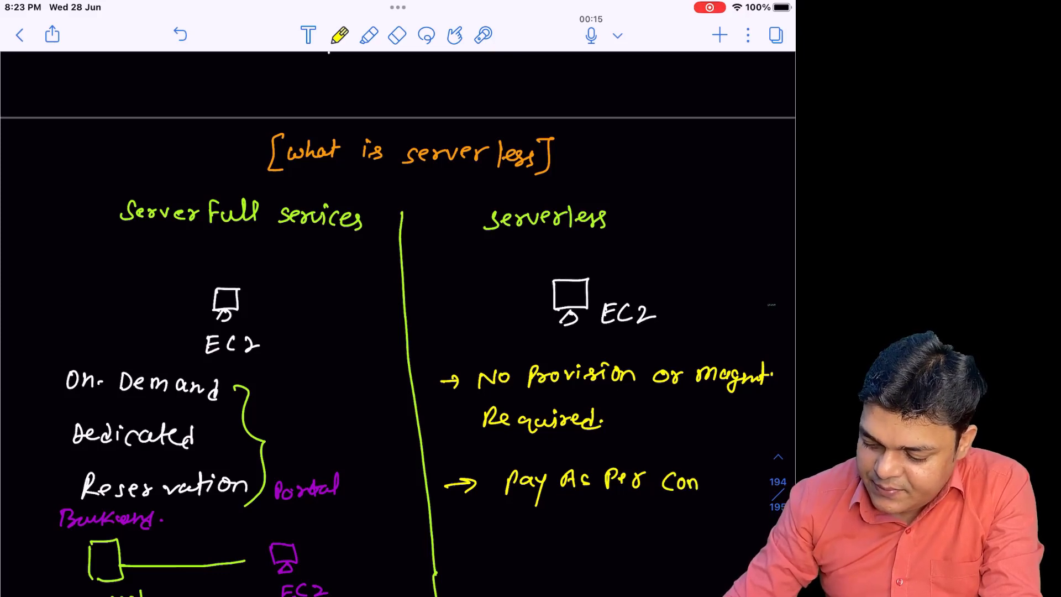
{"action": "type", "text": "s."}
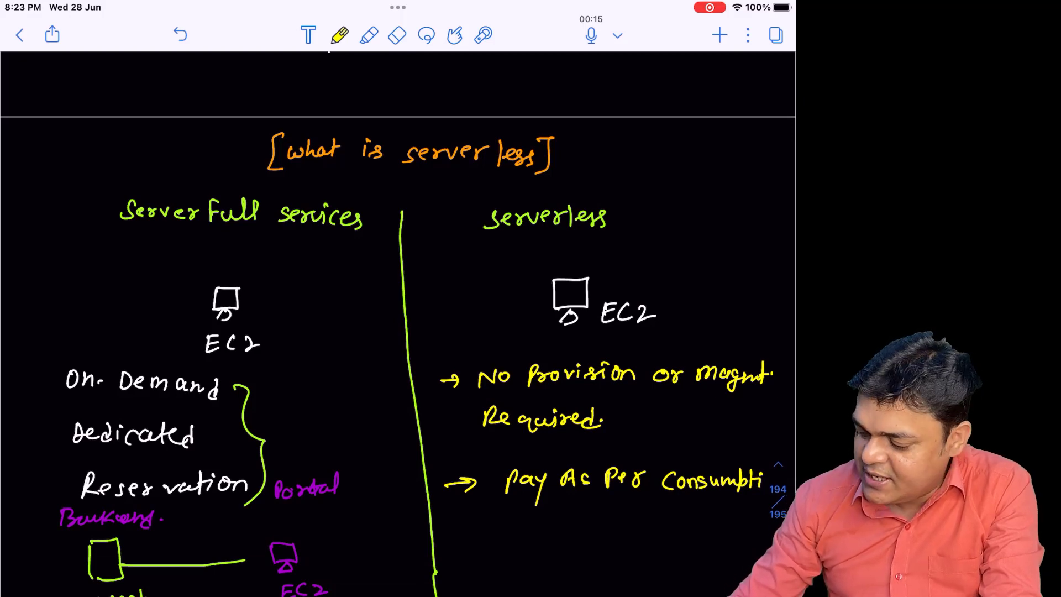
{"action": "left_click_drag", "start_coordinate": [450, 538], "coordinate": [478, 538]}
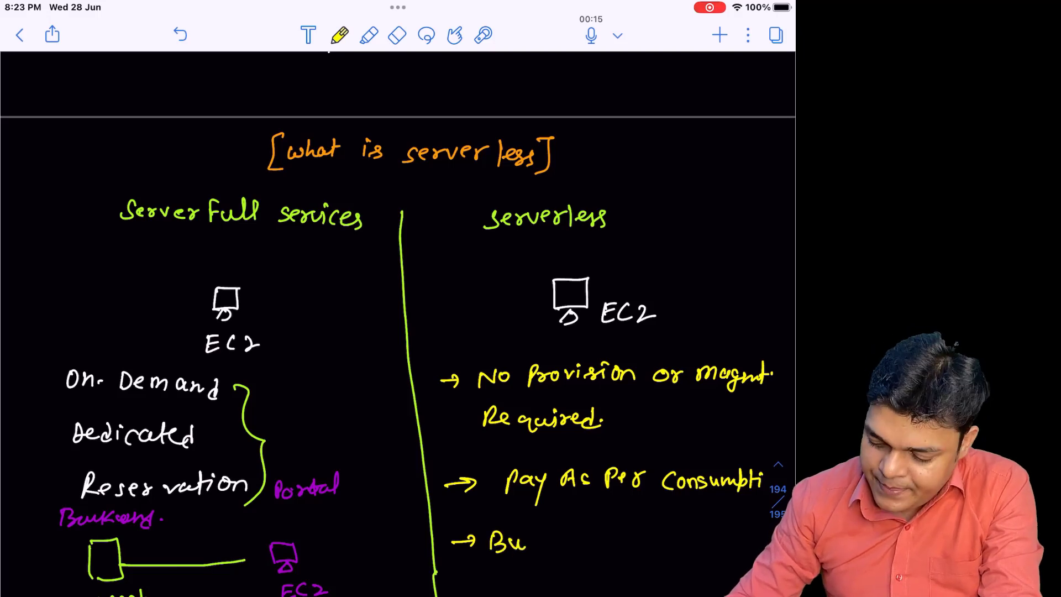
{"action": "type", "text": "Build. in security."}
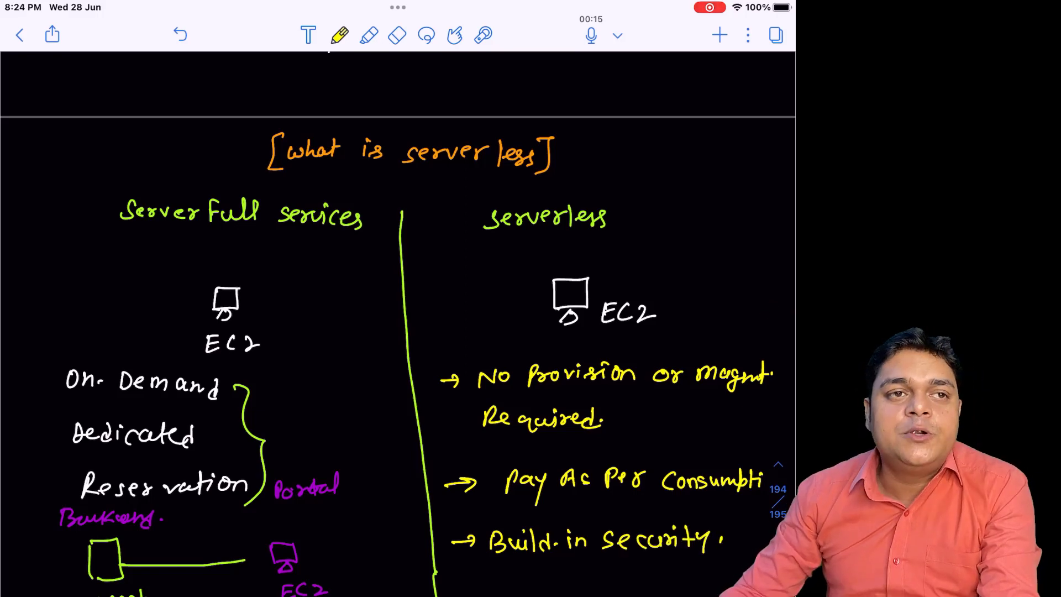
Step: Underline 'Per Consumption' and sketch an EC2 server on a platform bar below
{"action": "scroll", "scroll_direction": "down", "scroll_amount": 3}
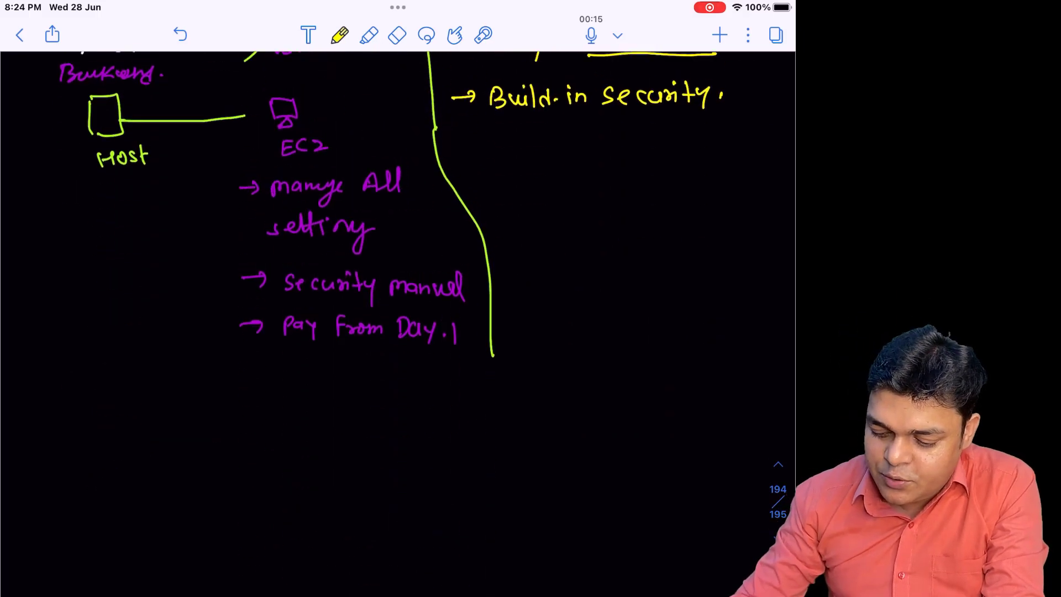
{"action": "left_click", "coordinate": [340, 36]}
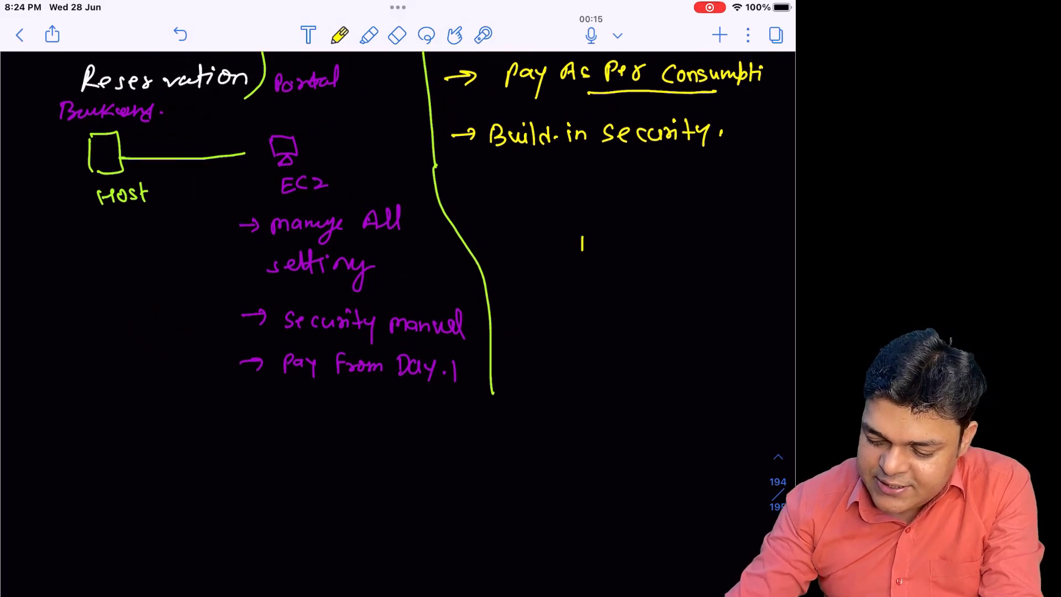
{"action": "left_click_drag", "start_coordinate": [578, 246], "coordinate": [702, 234]}
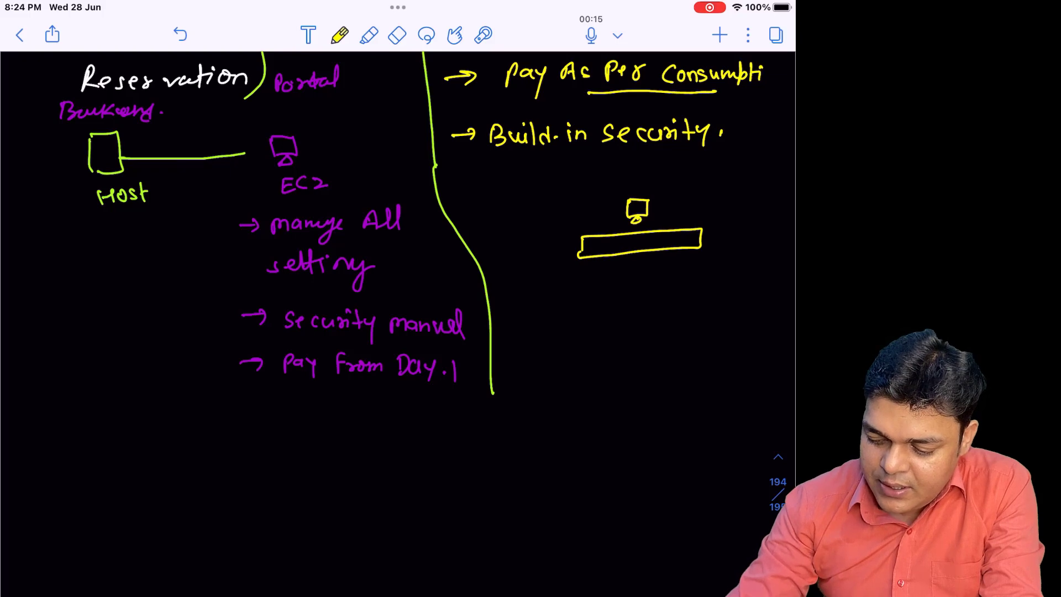
{"action": "type", "text": "EC2"}
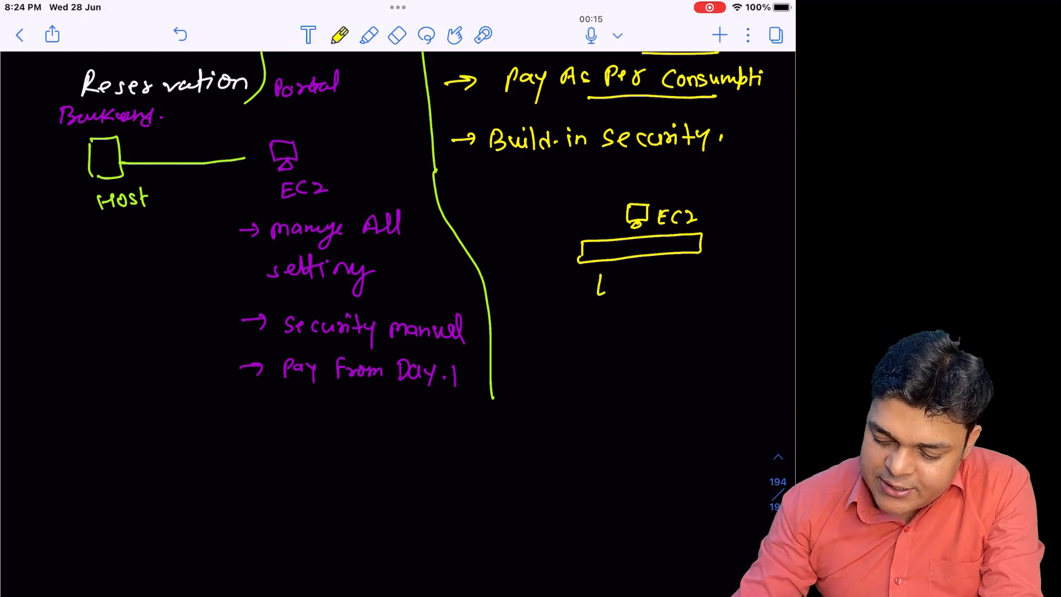
Step: Label the sketch 'E-Commerce website'
{"action": "type", "text": "E.Commerce"}
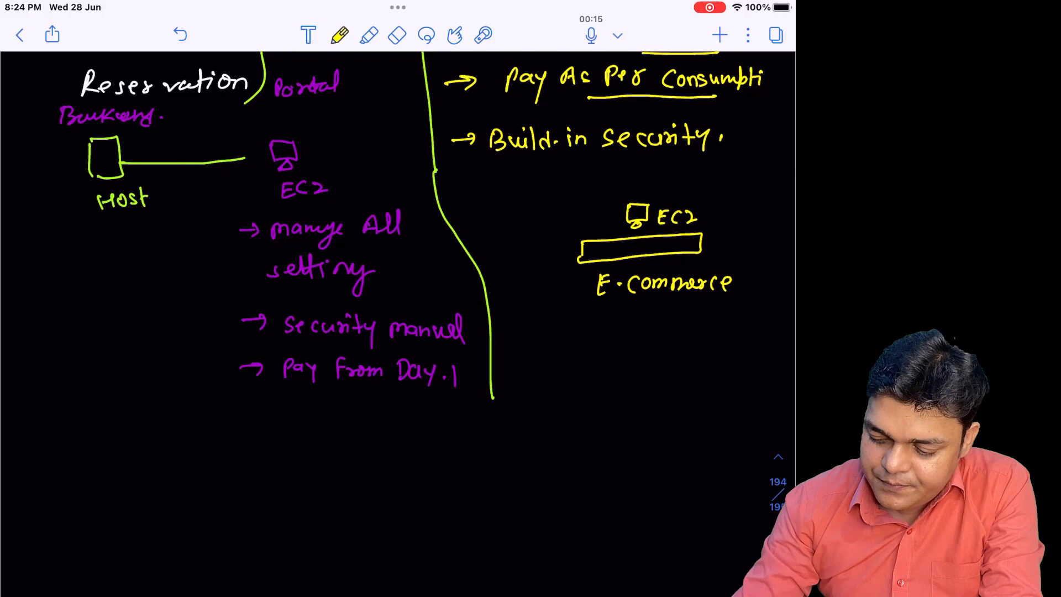
{"action": "type", "text": "web."}
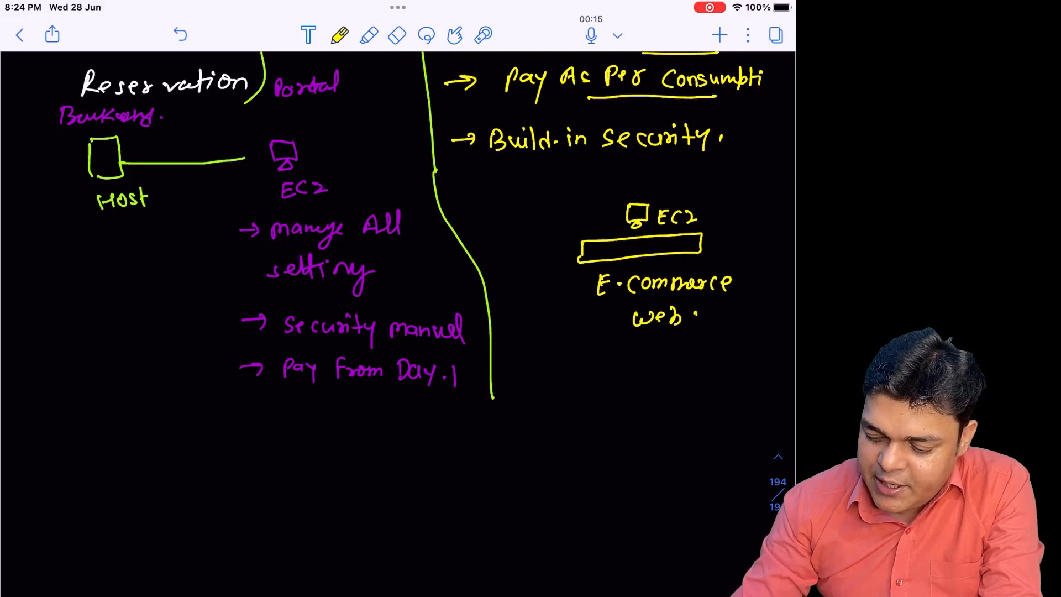
{"action": "type", "text": "site"}
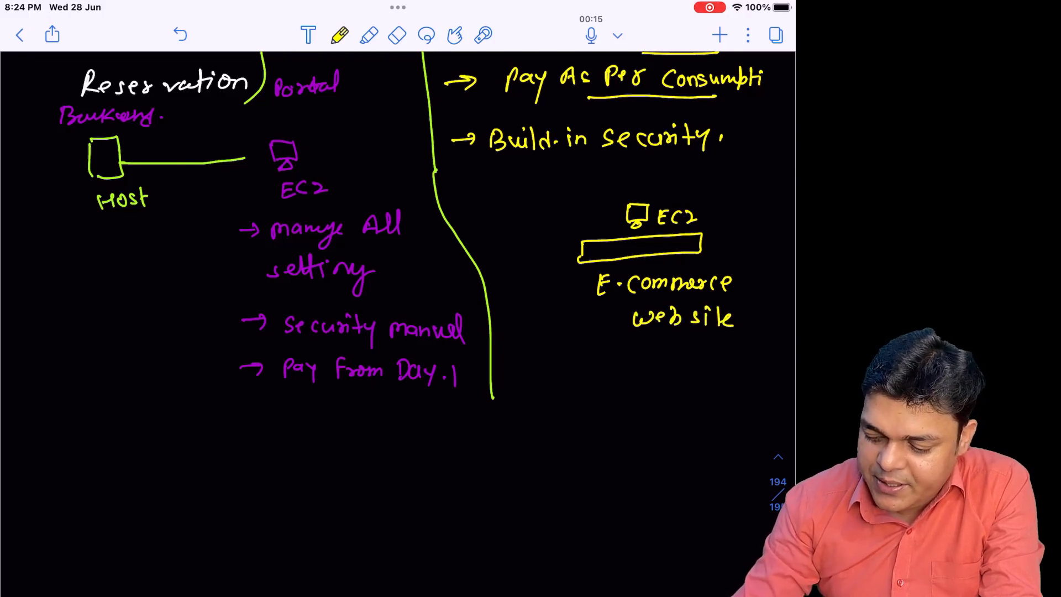
{"action": "left_click", "coordinate": [341, 35]}
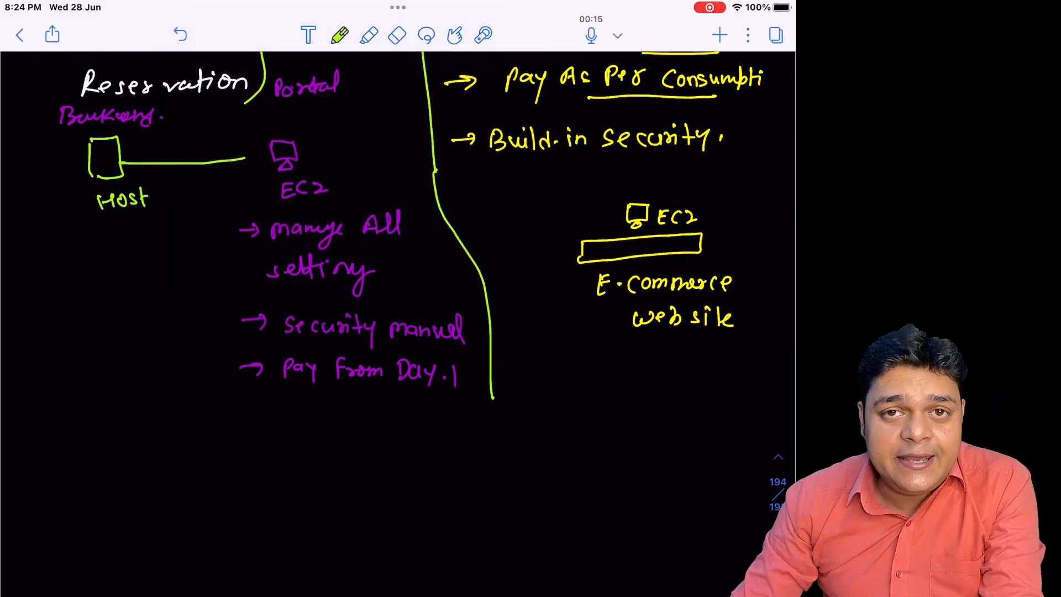
Step: Note in green '→ 500-700 hits' and '2GB RAM, 2 core, 120GB HDD' under the sketch
{"action": "left_click_drag", "start_coordinate": [558, 385], "coordinate": [589, 382]}
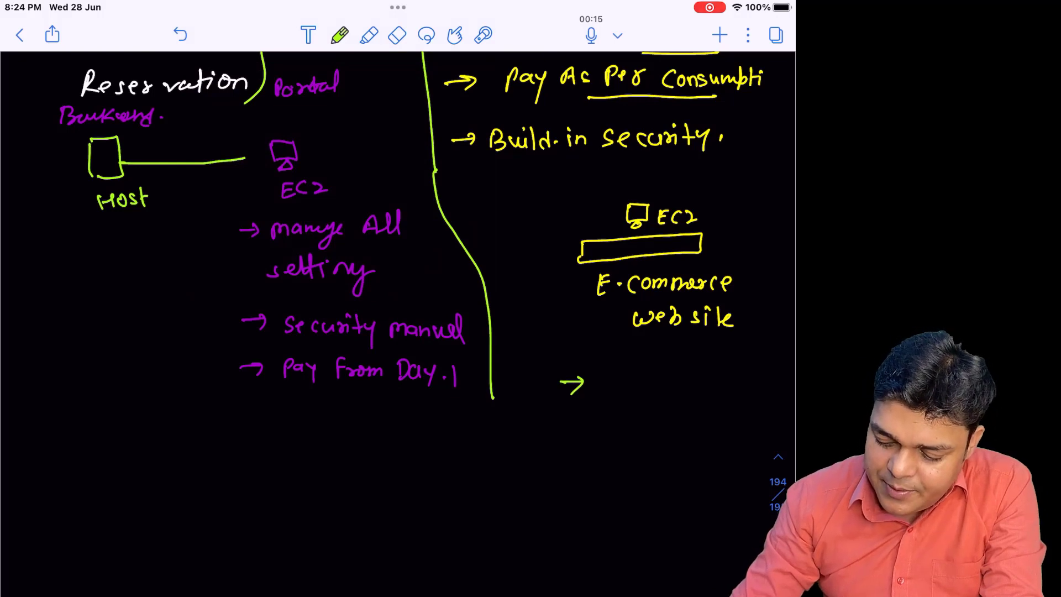
{"action": "type", "text": "500-"}
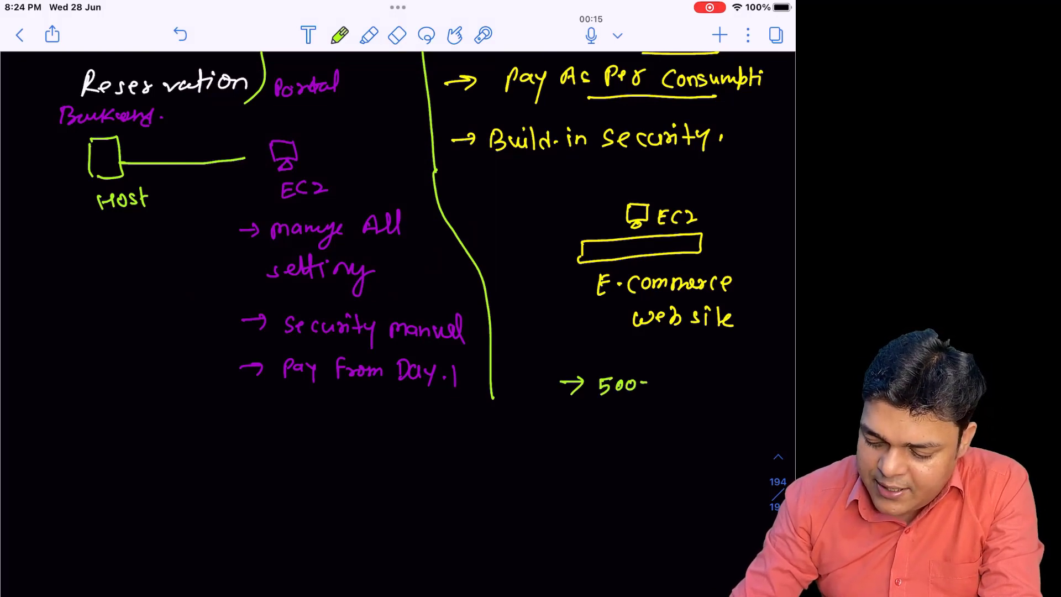
{"action": "type", "text": "700 hit.)"}
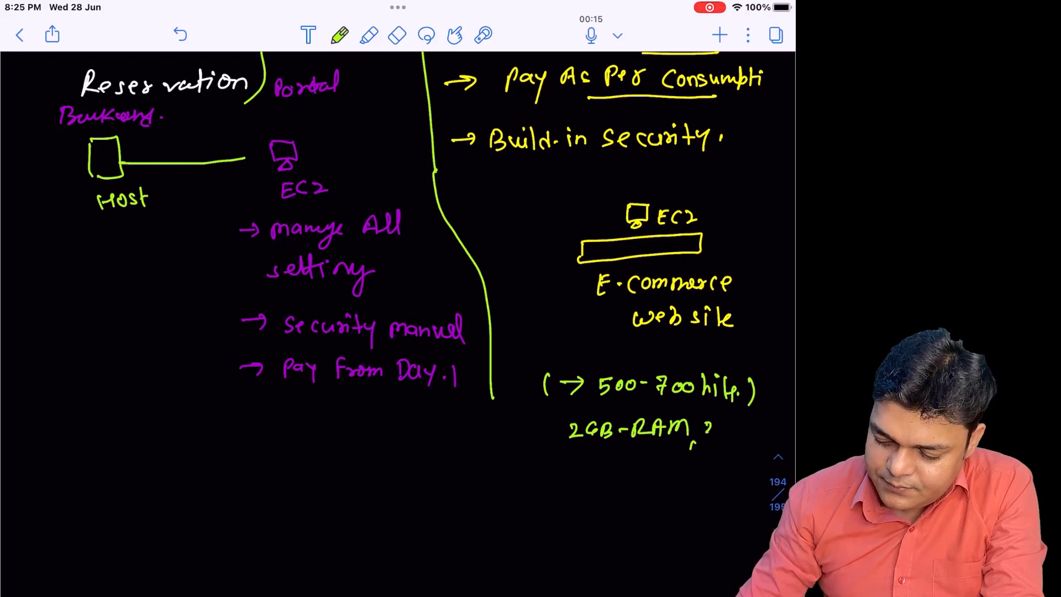
{"action": "type", "text": "2 core"}
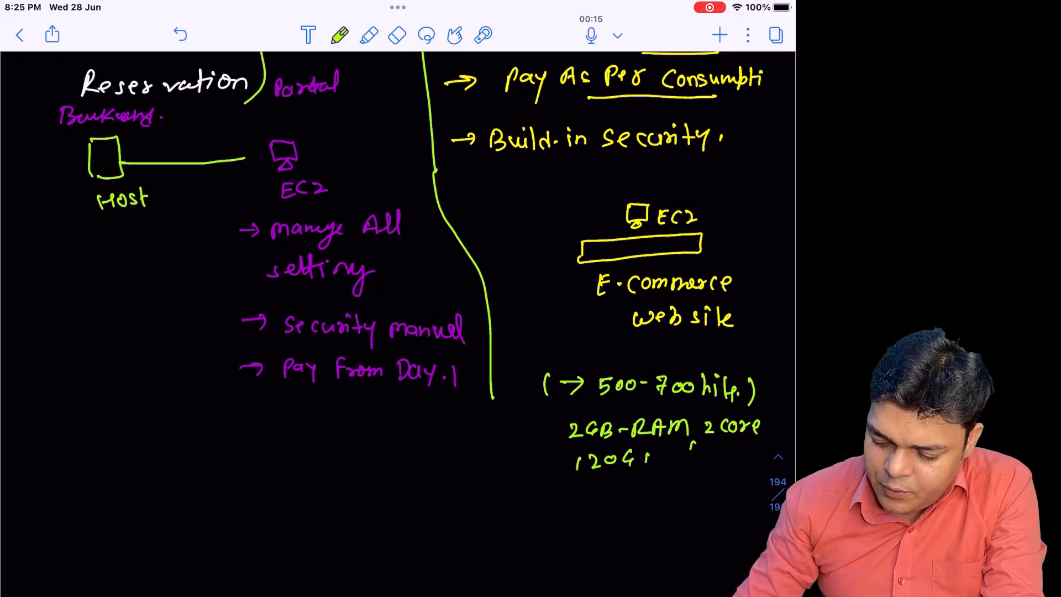
{"action": "type", "text": "B Hi"}
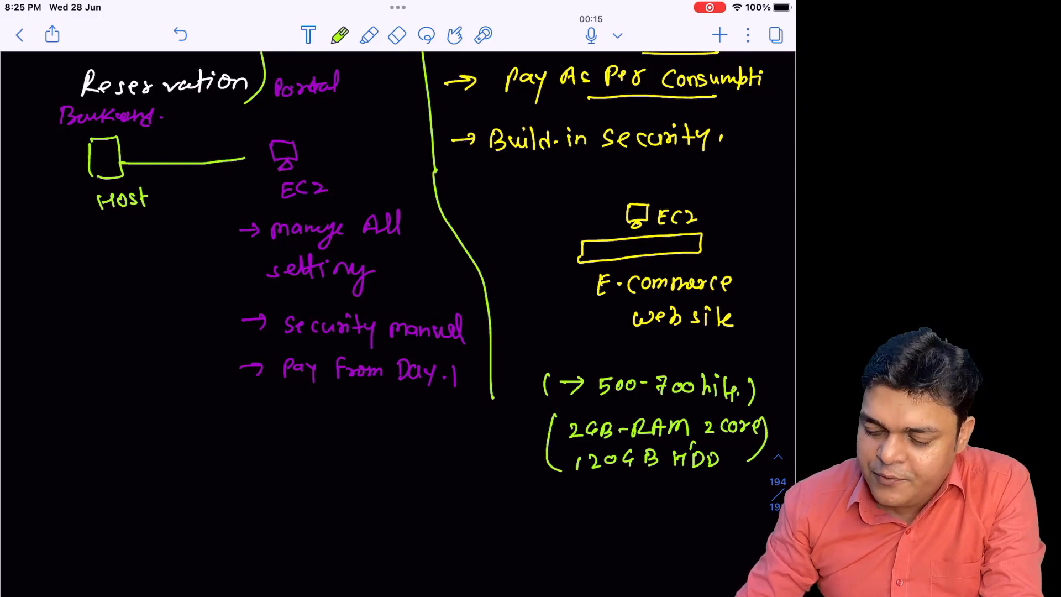
{"action": "scroll", "scroll_direction": "down", "scroll_amount": 3}
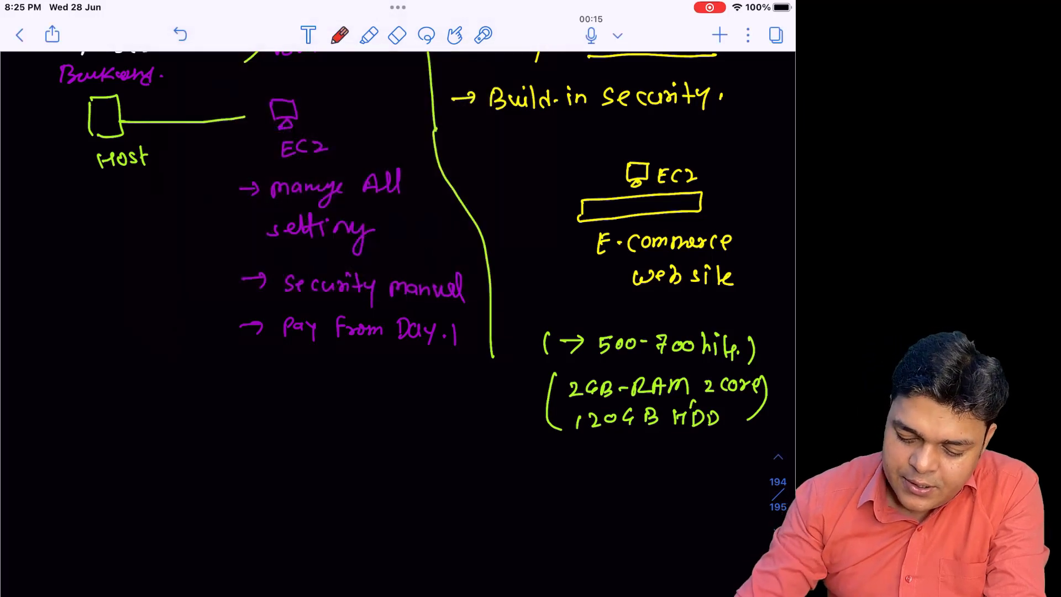
Step: Write the red cost '= 2K/month' under the specs, then switch to white for the next estimate
{"action": "left_click_drag", "start_coordinate": [619, 454], "coordinate": [640, 452]}
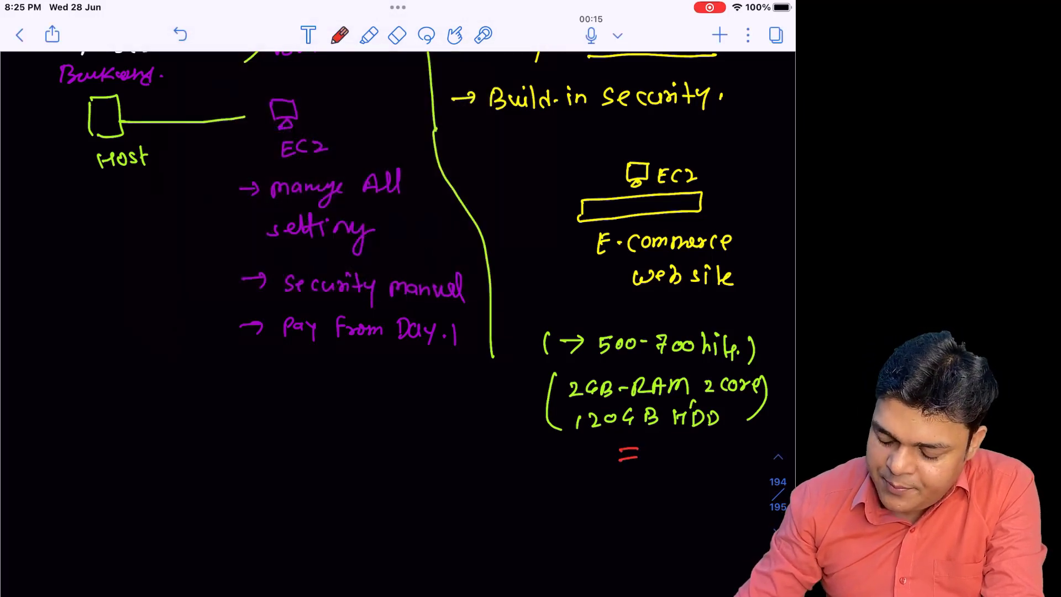
{"action": "type", "text": "2K"}
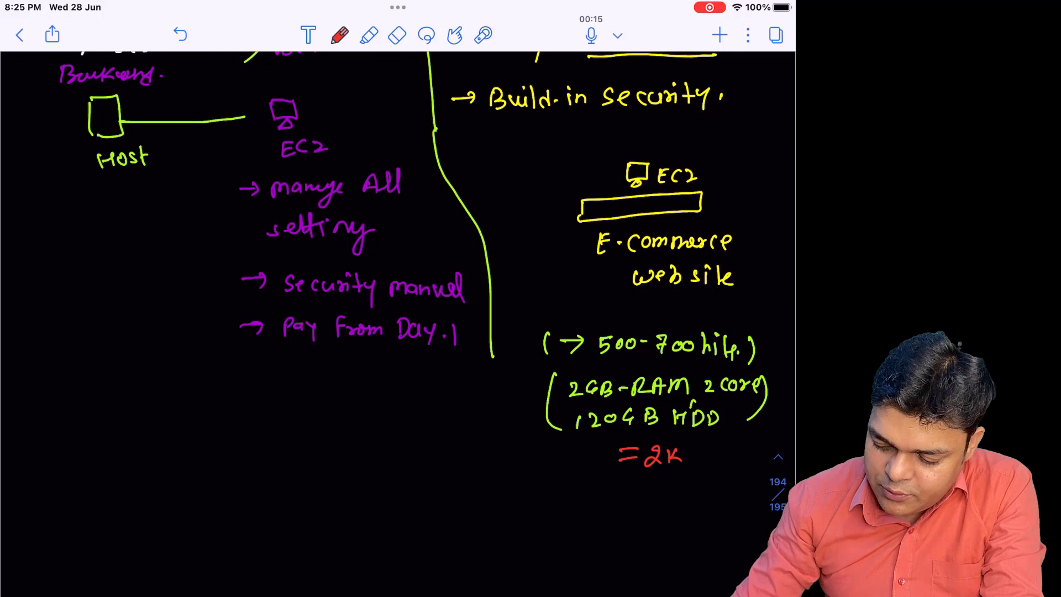
{"action": "type", "text": ")mon"}
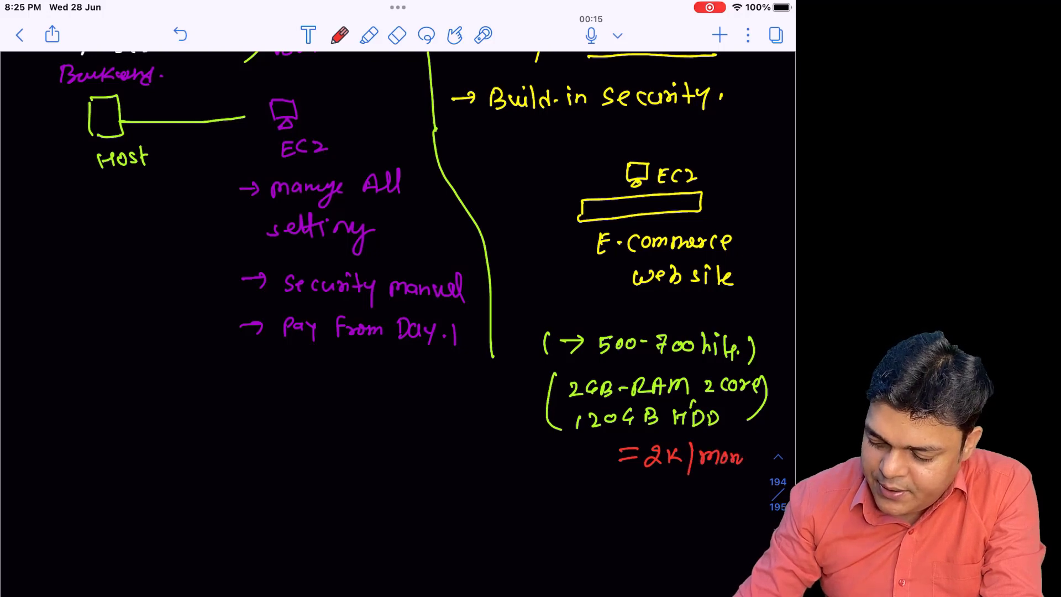
{"action": "left_click", "coordinate": [340, 35]}
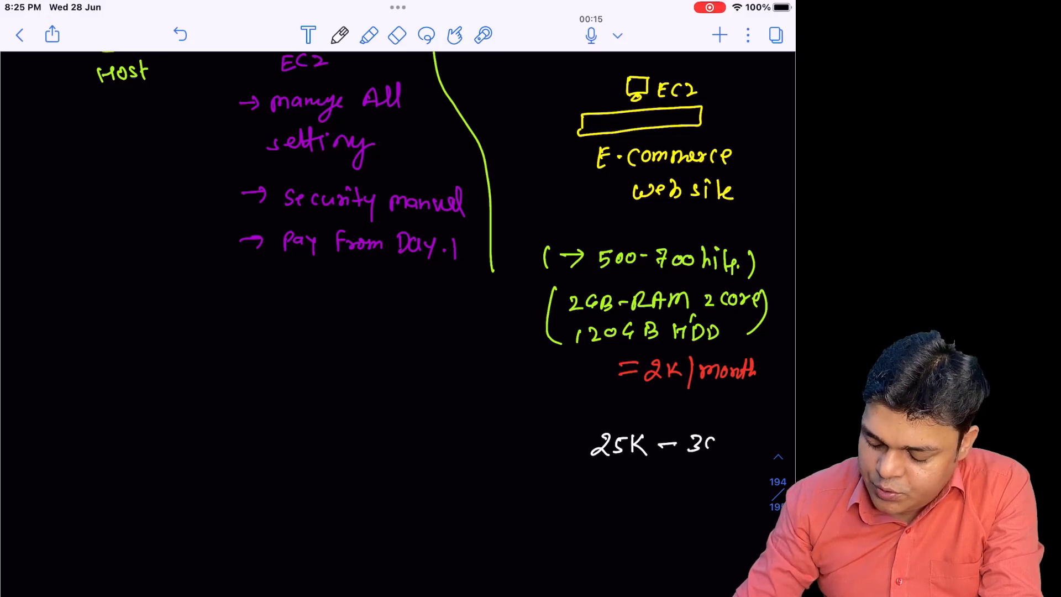
Step: Finish '25K-30K hits' and start the larger server spec with 16GB RAM
{"action": "type", "text": "0K"}
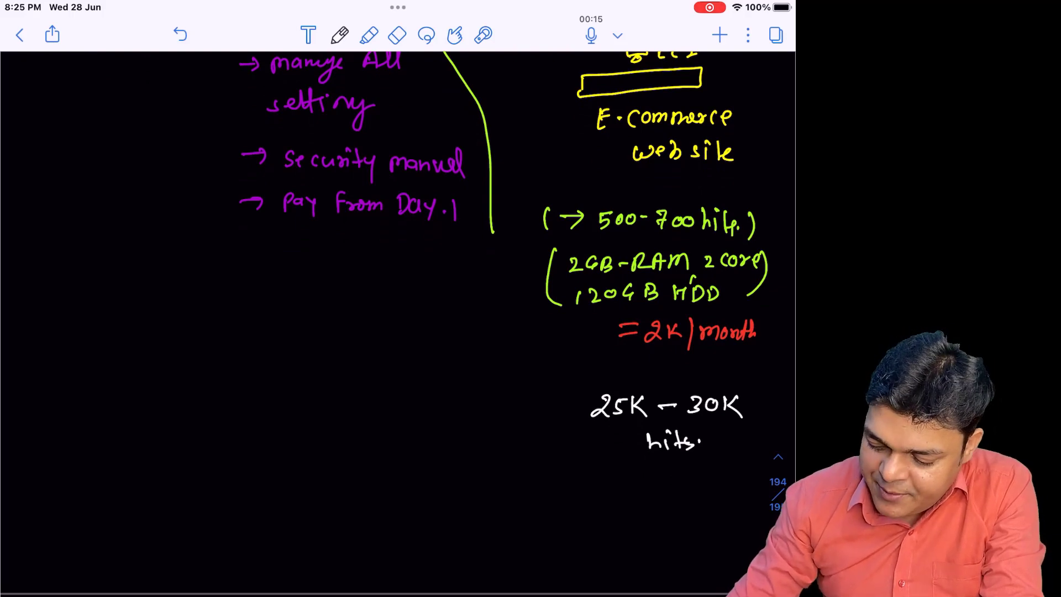
{"action": "left_click", "coordinate": [605, 484]}
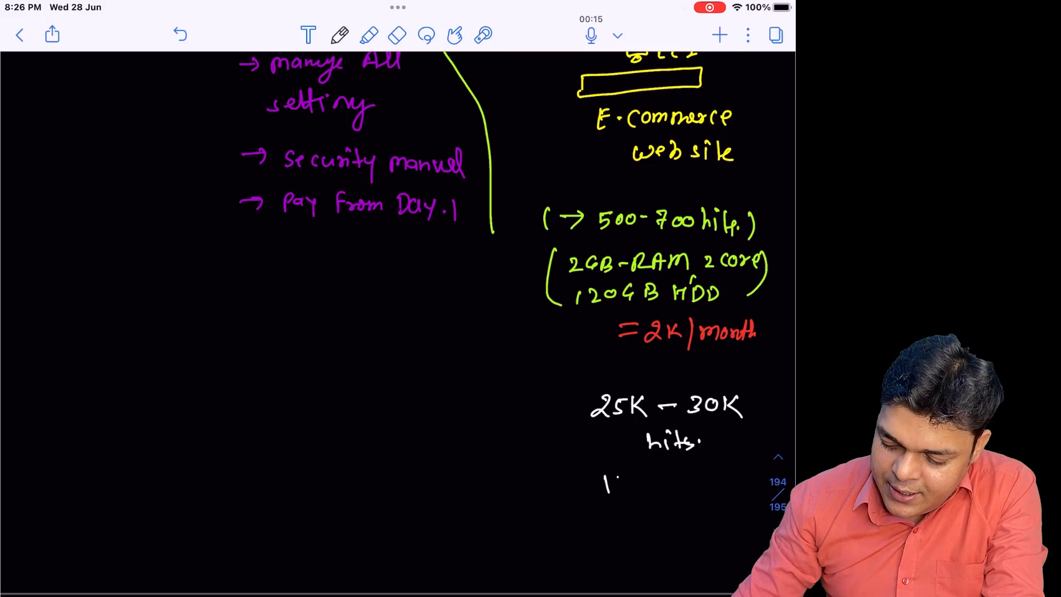
{"action": "type", "text": "16GB"}
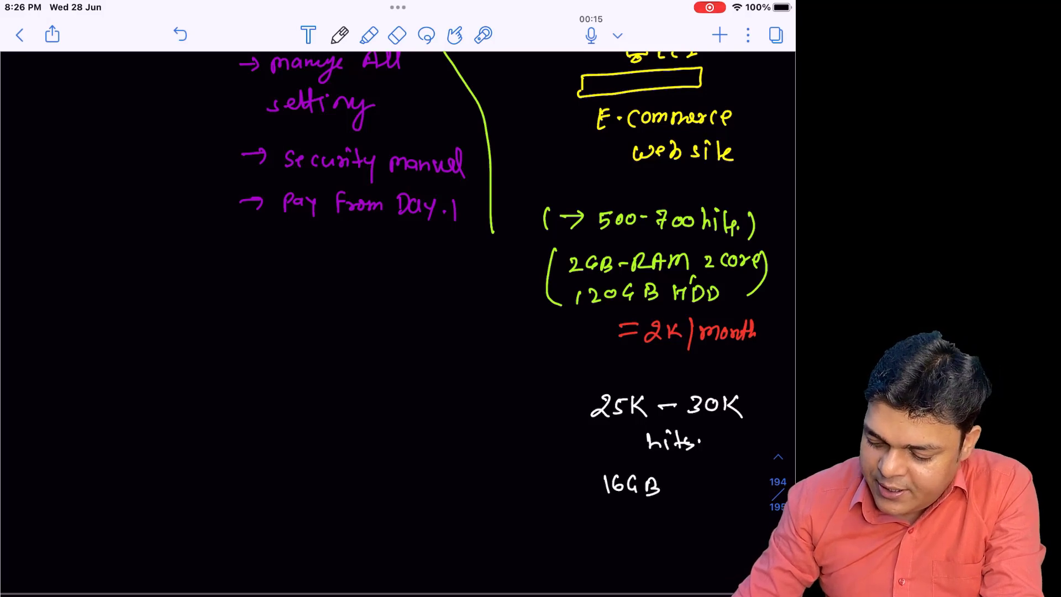
{"action": "type", "text": ".RAM"}
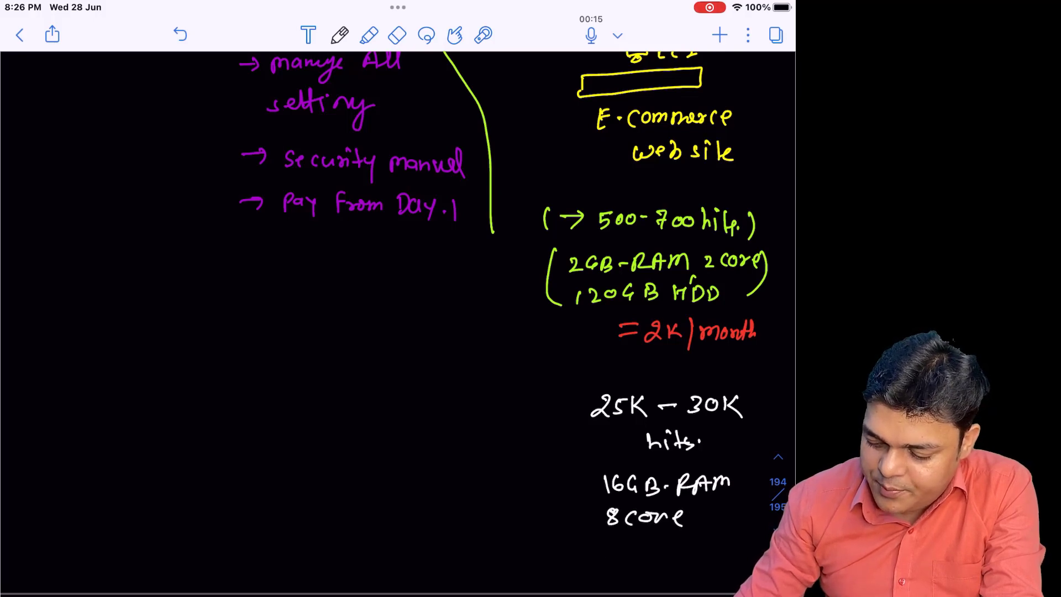
Step: Complete the spec with 8 core and 300GB HDD, bracket it, and switch to orange for the cost
{"action": "type", "text": "300GB"}
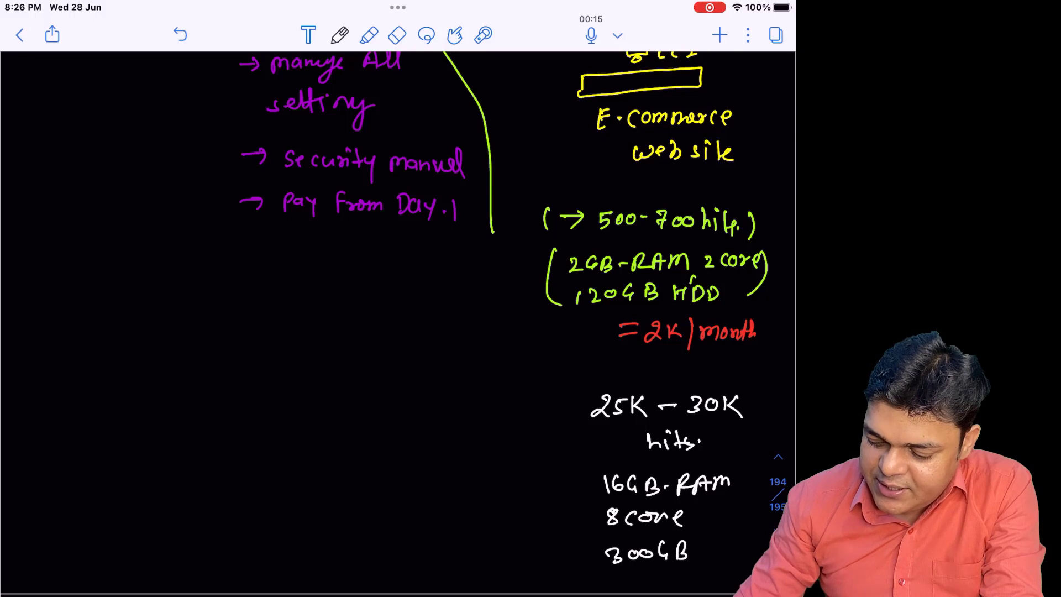
{"action": "type", "text": "HDI"}
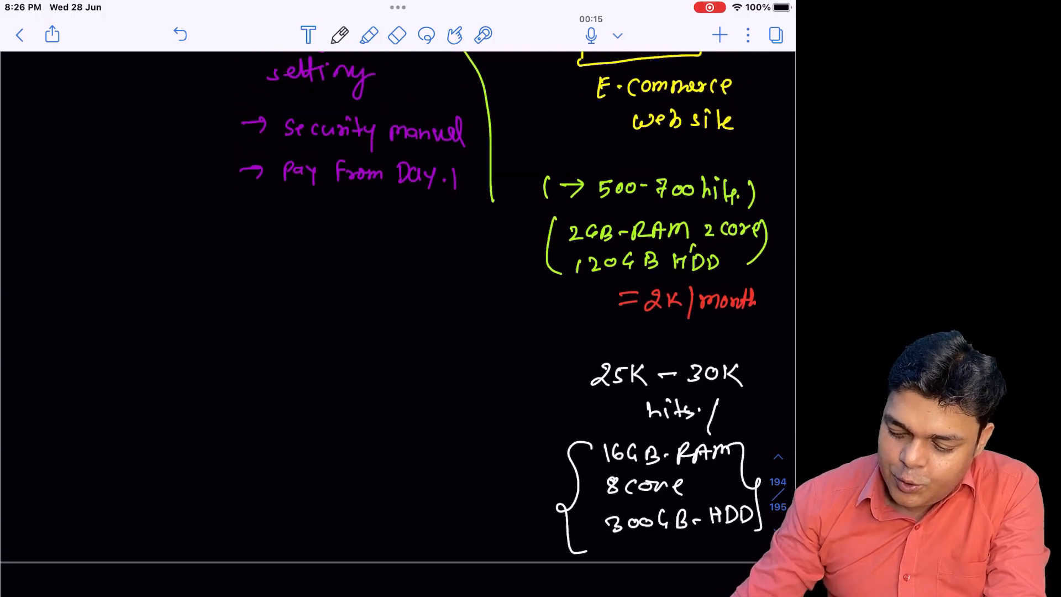
{"action": "left_click", "coordinate": [340, 35]}
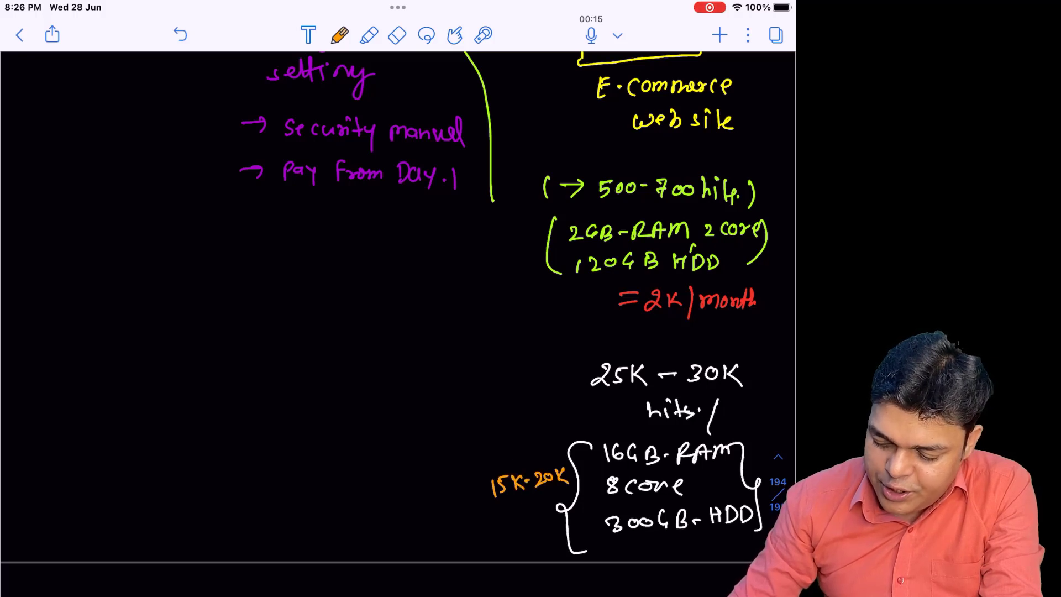
Step: Circle the orange 15K-20K cost and scroll to the next blank page
{"action": "left_click_drag", "start_coordinate": [487, 488], "coordinate": [567, 487]}
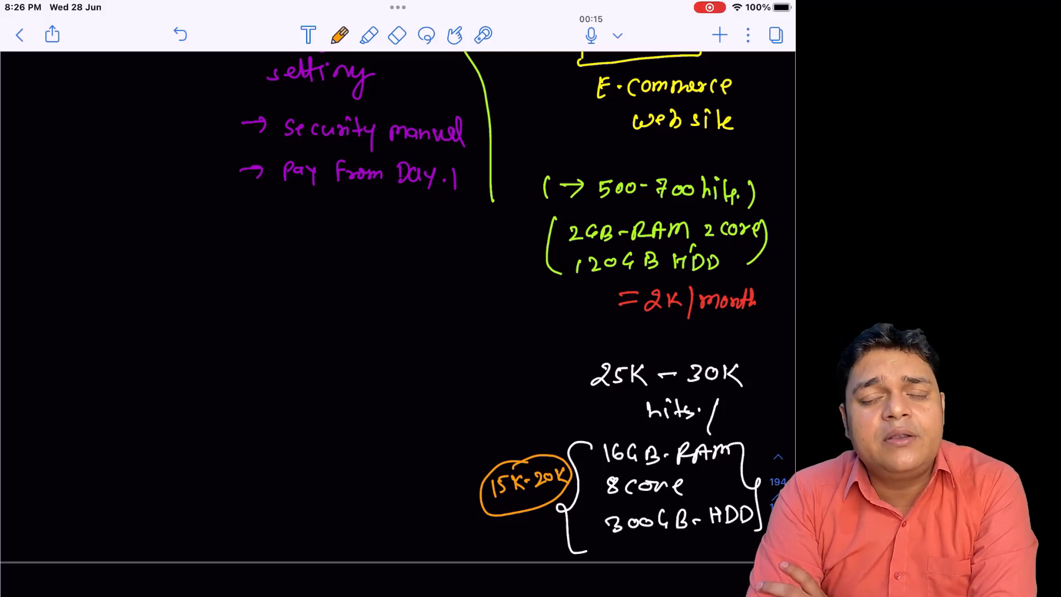
{"action": "scroll", "scroll_direction": "down", "scroll_amount": 3}
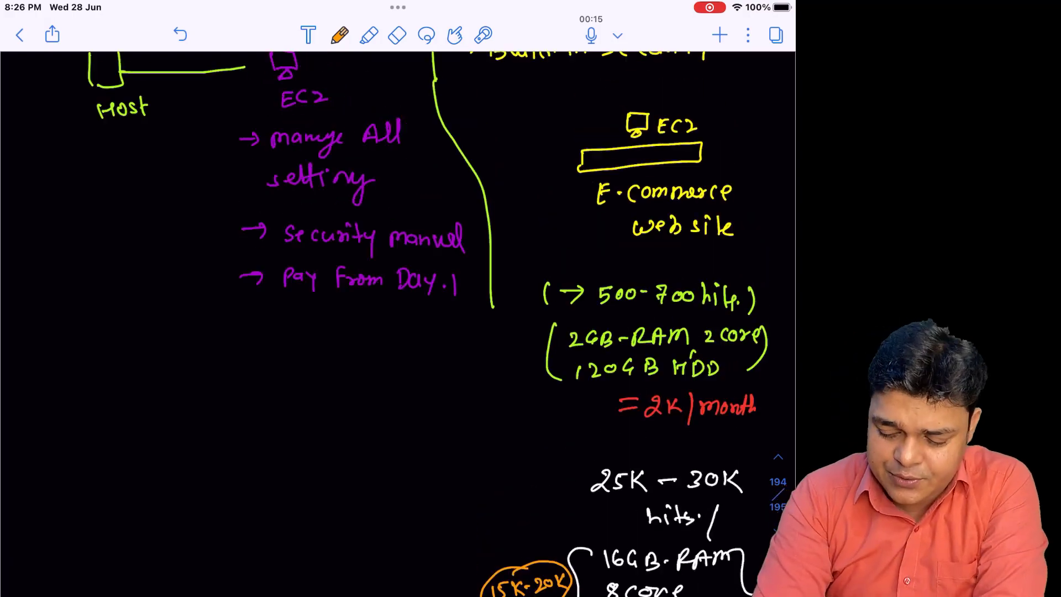
{"action": "scroll", "scroll_direction": "down", "scroll_amount": 3}
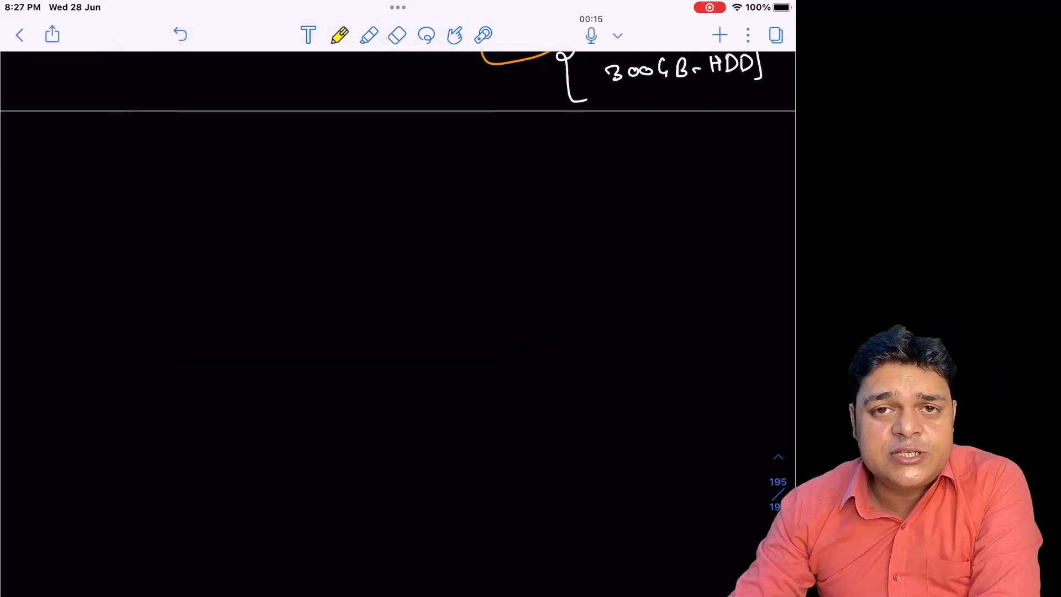
Step: Handwrite the yellow 'Aws serverless services' heading and the green Compute category
{"action": "type", "text": "Aws - serverless services]"}
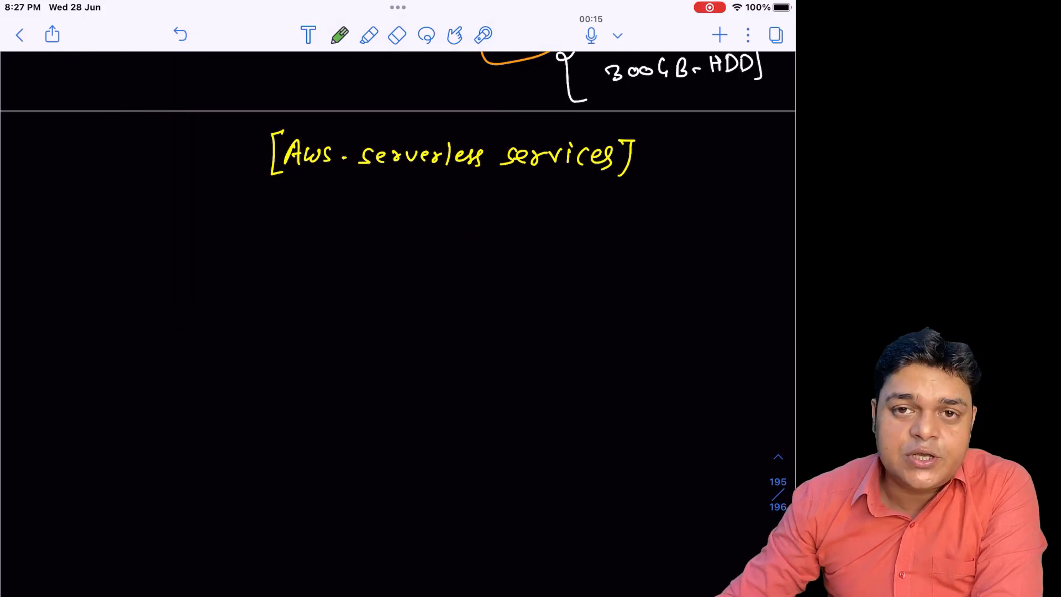
{"action": "left_click_drag", "start_coordinate": [65, 233], "coordinate": [105, 210]}
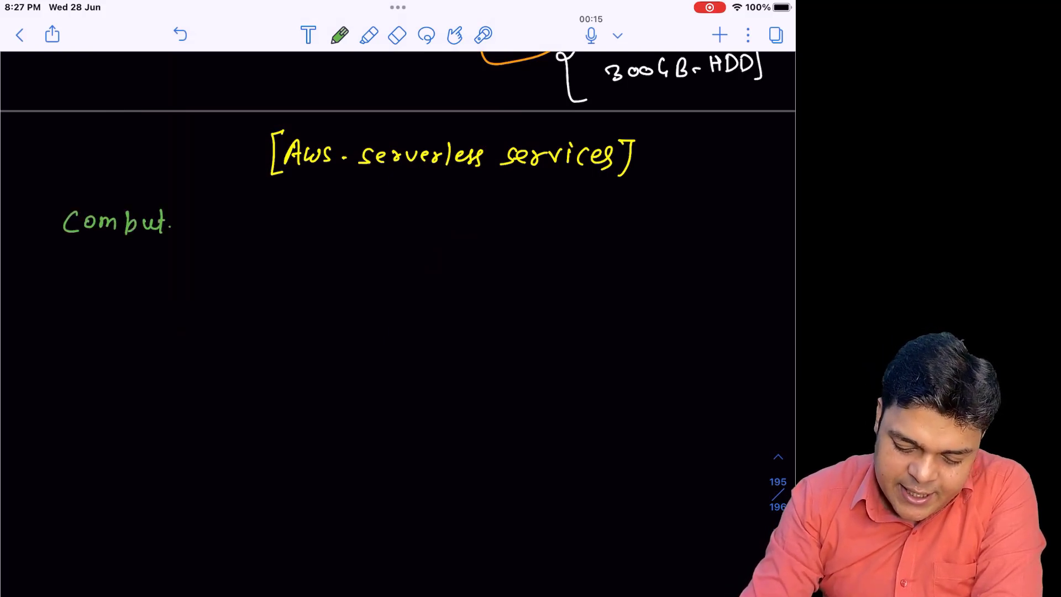
Step: List AWS Lambda and AWS Fargate in white under Compute, then ready blue ink for Application Integration
{"action": "left_click", "coordinate": [340, 36]}
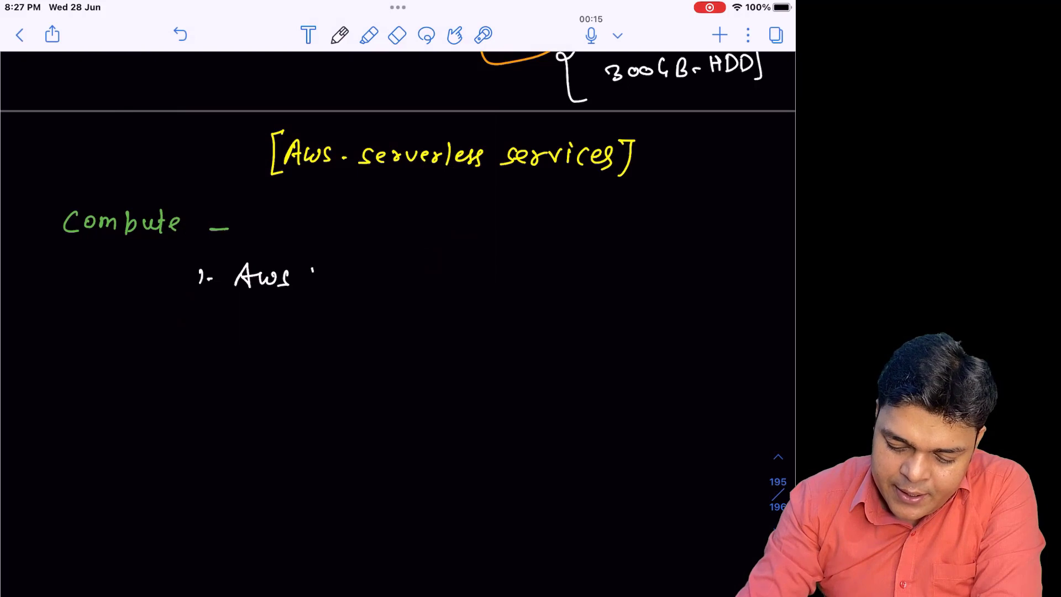
{"action": "type", "text": "Lambda"}
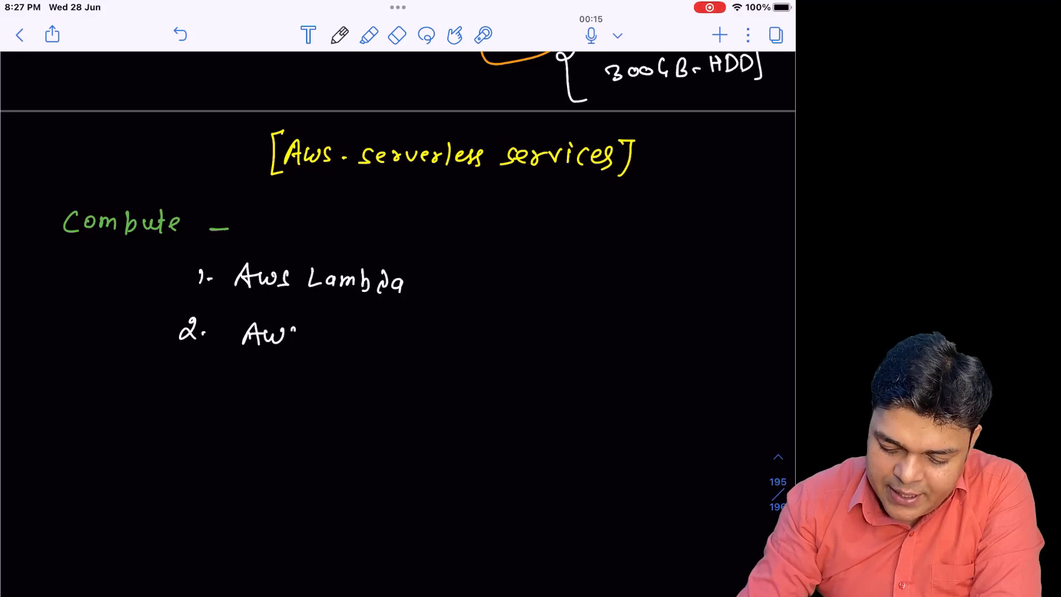
{"action": "type", "text": "Far"}
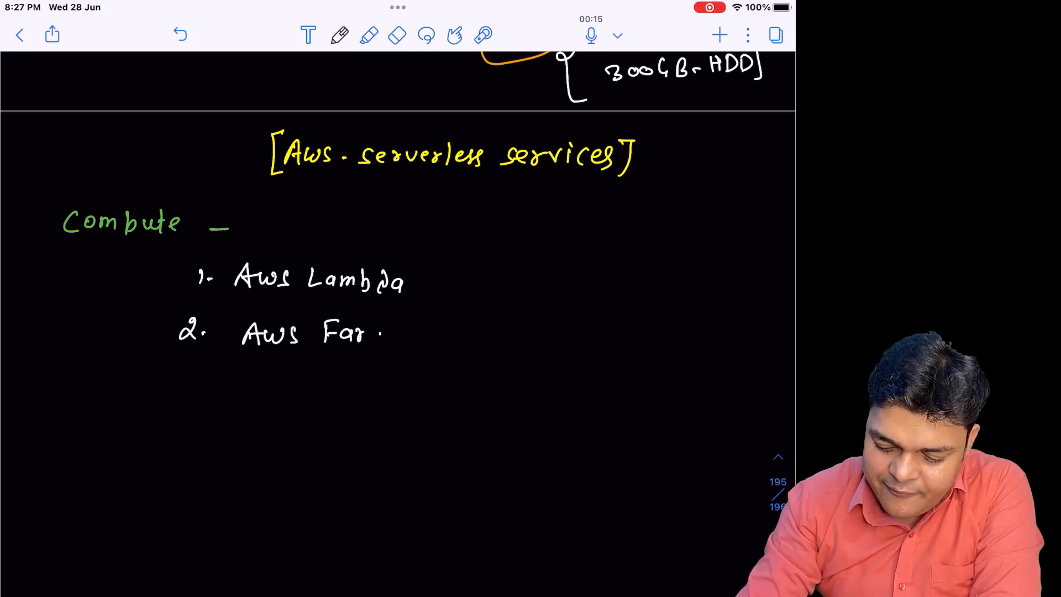
{"action": "type", "text": "gate."}
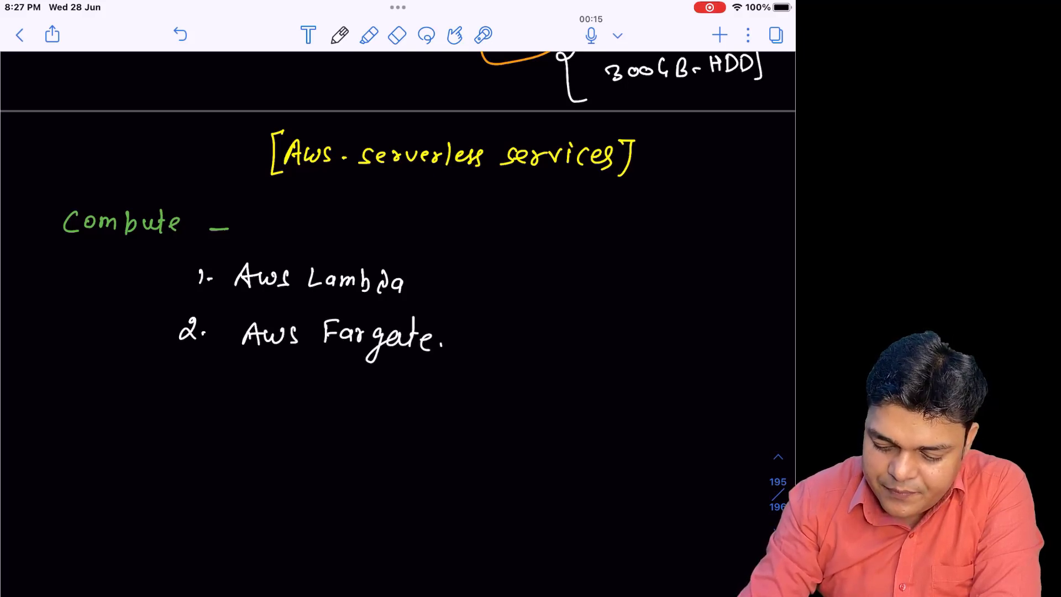
{"action": "left_click", "coordinate": [339, 35]}
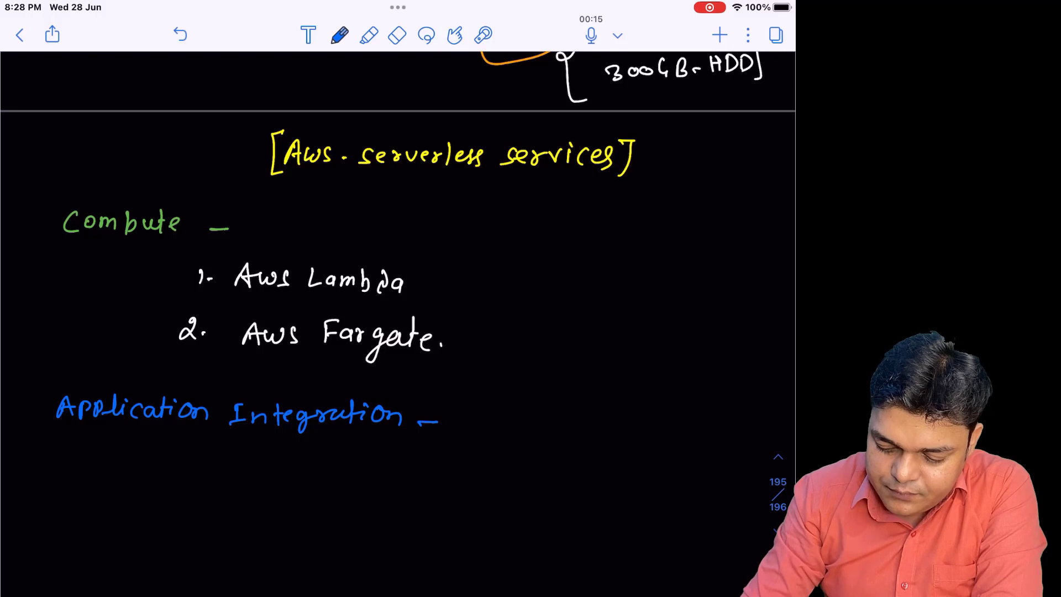
Step: Write numbered orange entries AWS SQS, AWS SNS and API Gateway under Application Integration
{"action": "left_click", "coordinate": [341, 36]}
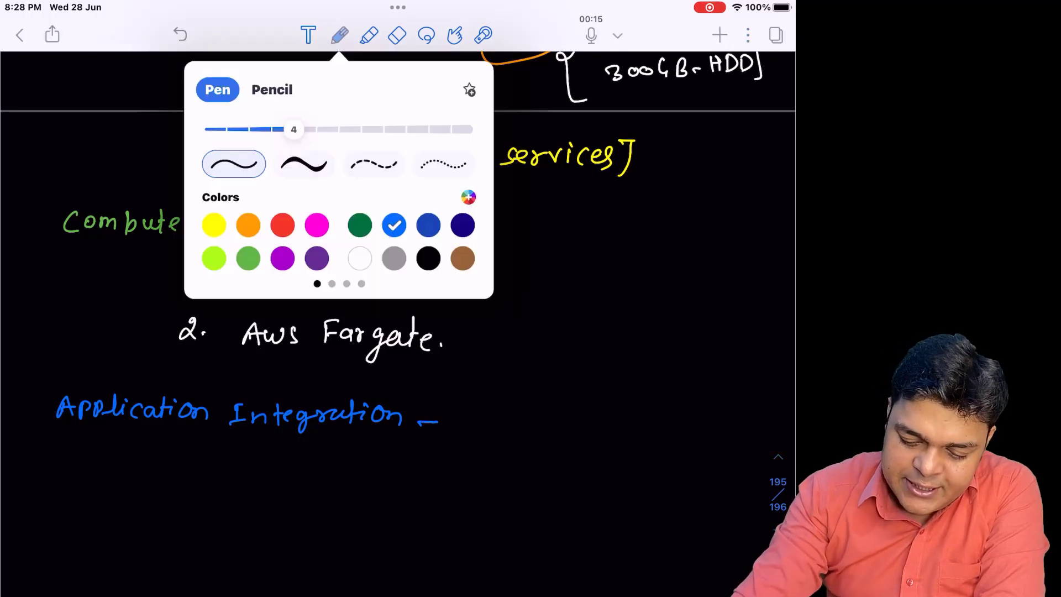
{"action": "left_click", "coordinate": [341, 35]}
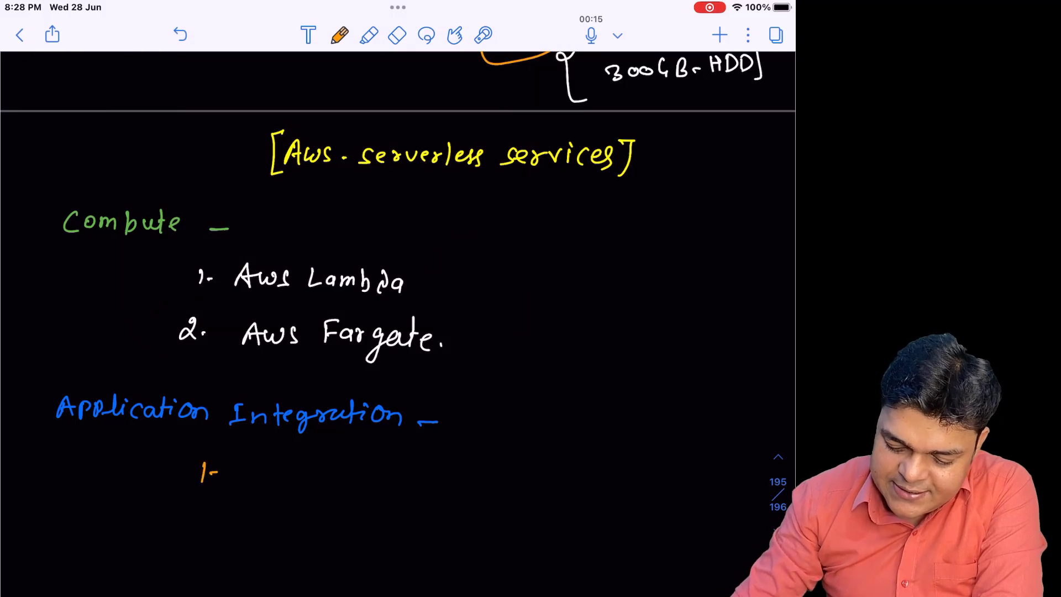
{"action": "type", "text": "Aws SQS"}
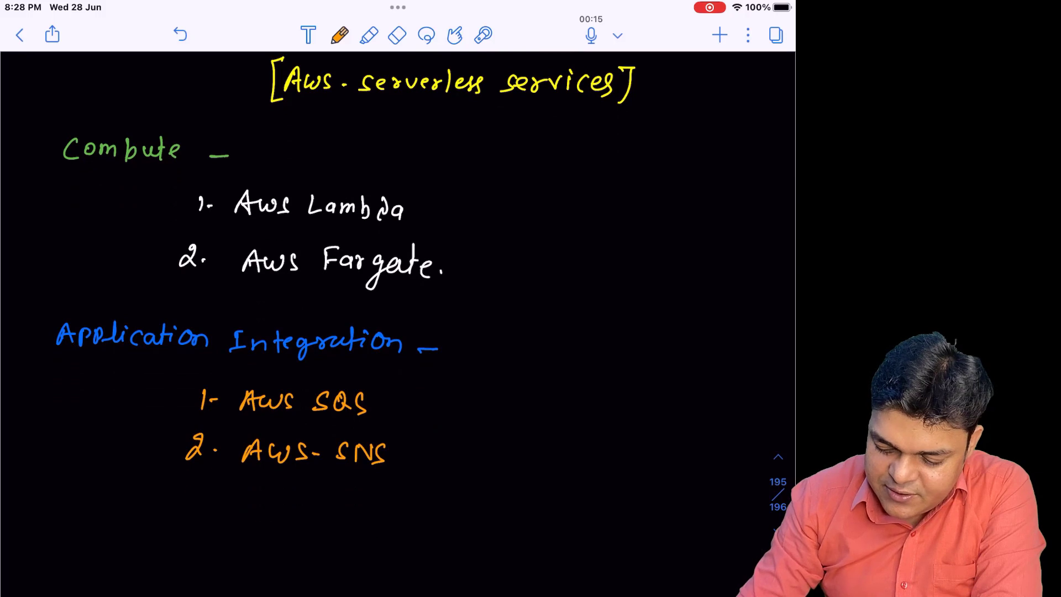
{"action": "type", "text": "3. API"}
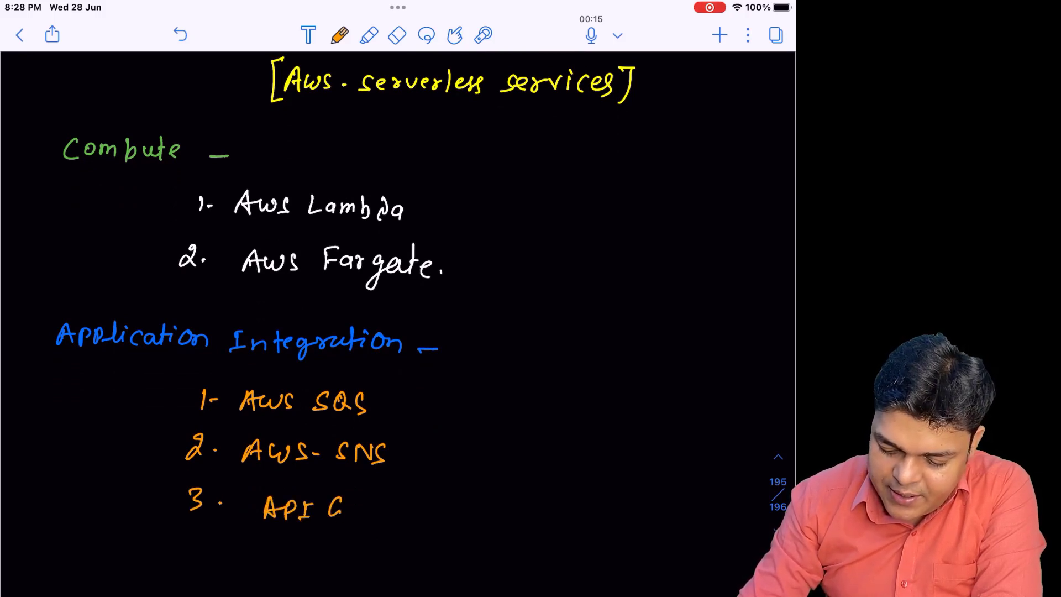
{"action": "type", "text": "Gatew"}
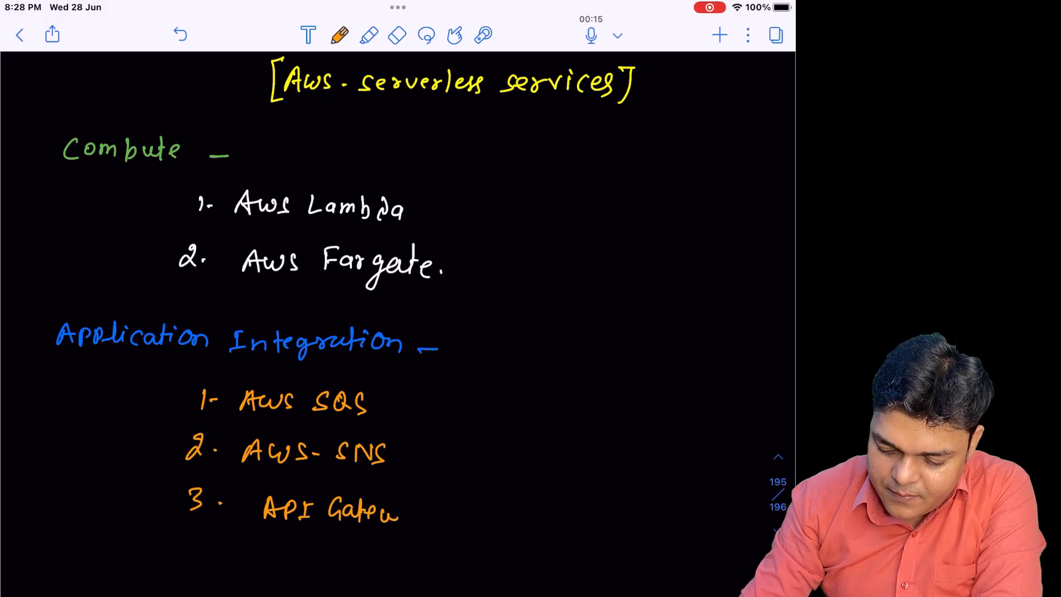
{"action": "type", "text": "way."}
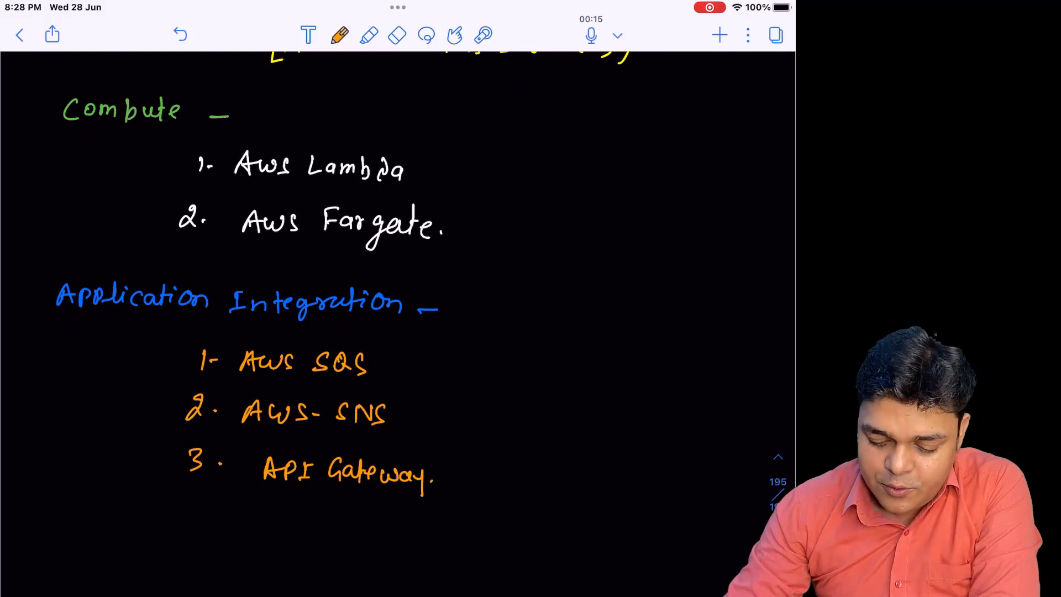
{"action": "left_click", "coordinate": [340, 35]}
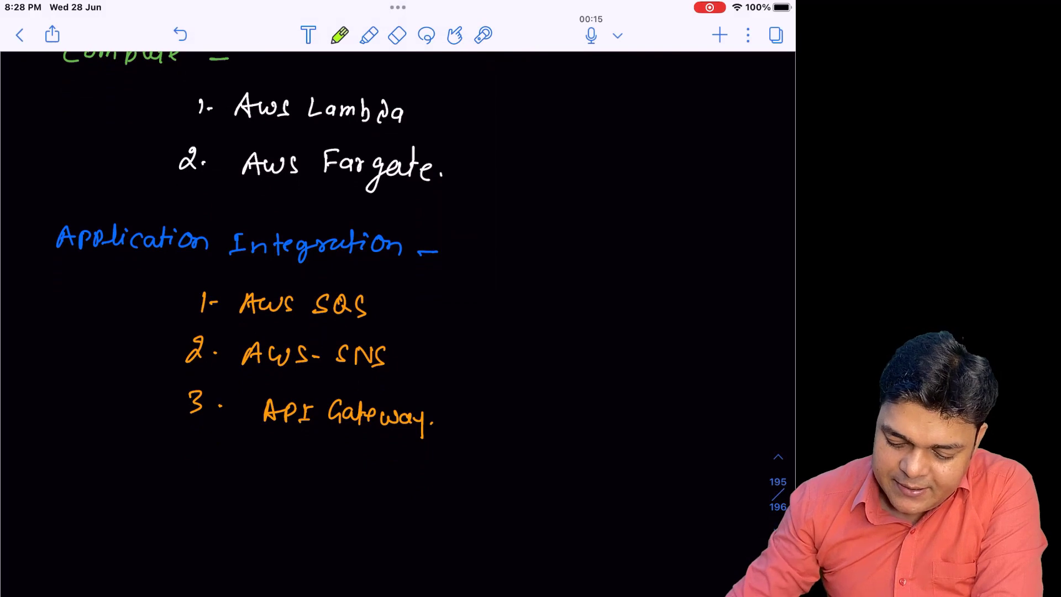
Step: Write a green 'Data store' heading with blue entries S3 Bucket, EFS, DynamoDB and Aurora DB
{"action": "type", "text": "Data"}
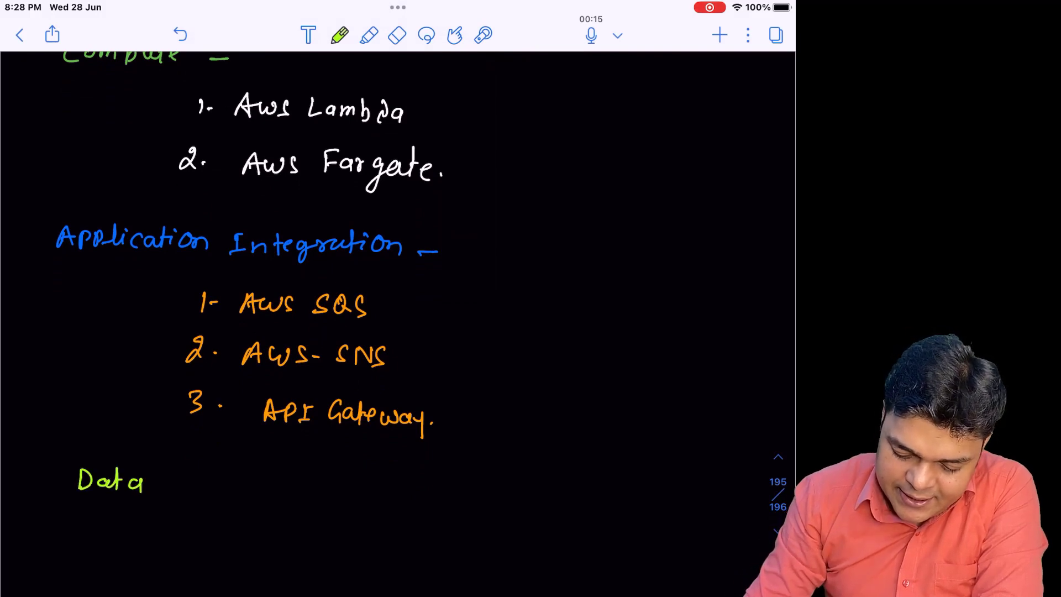
{"action": "type", "text": "store"}
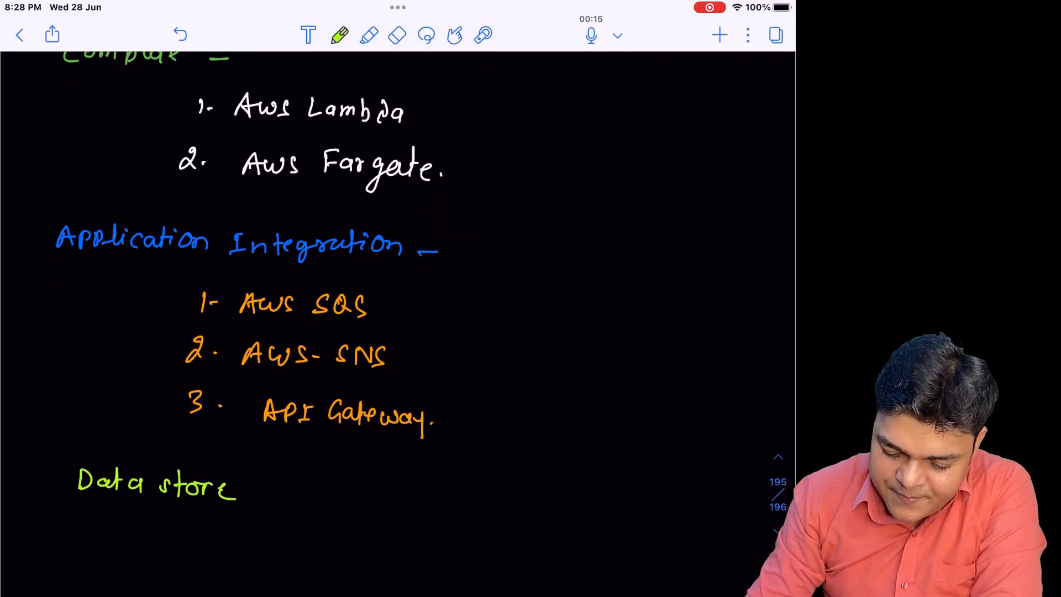
{"action": "left_click", "coordinate": [340, 36]}
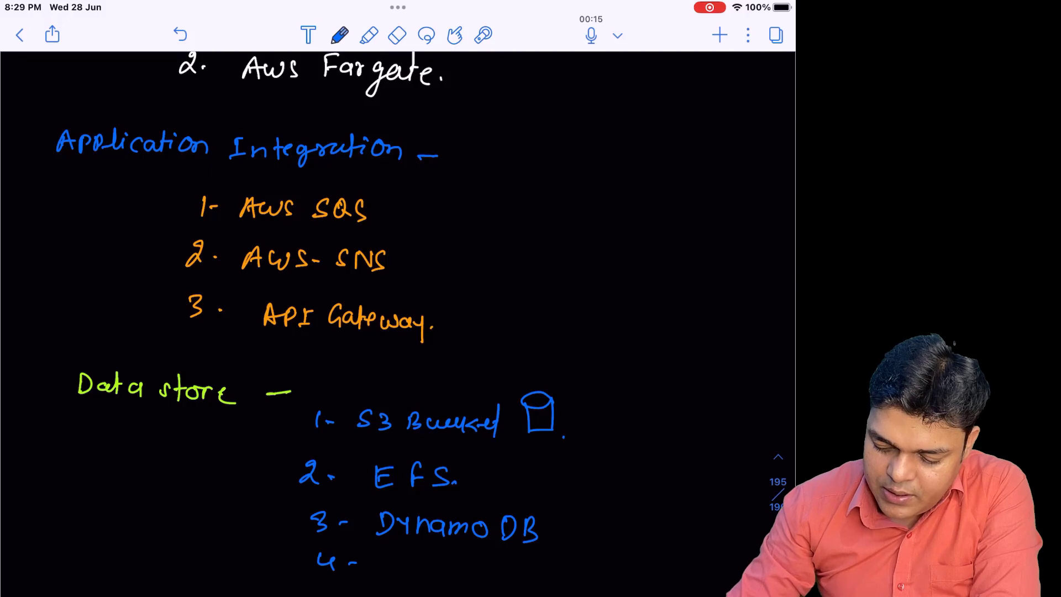
{"action": "type", "text": "Aurora DB"}
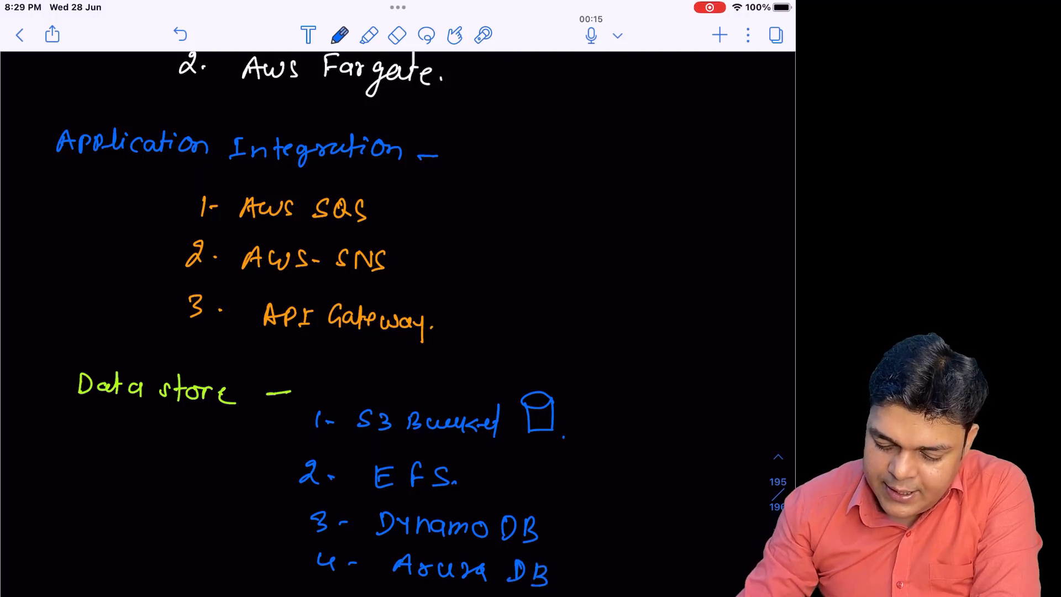
{"action": "scroll", "scroll_direction": "down", "scroll_amount": 3}
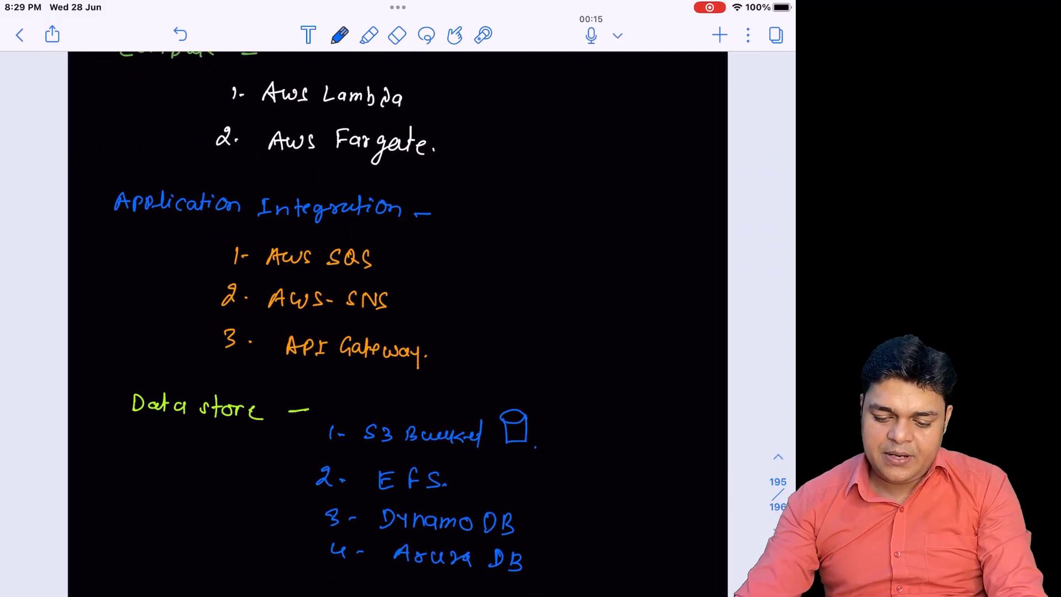
Step: Handwrite a large diagonal yellow 'Serverless' label with lines above and below it
{"action": "left_click", "coordinate": [340, 36]}
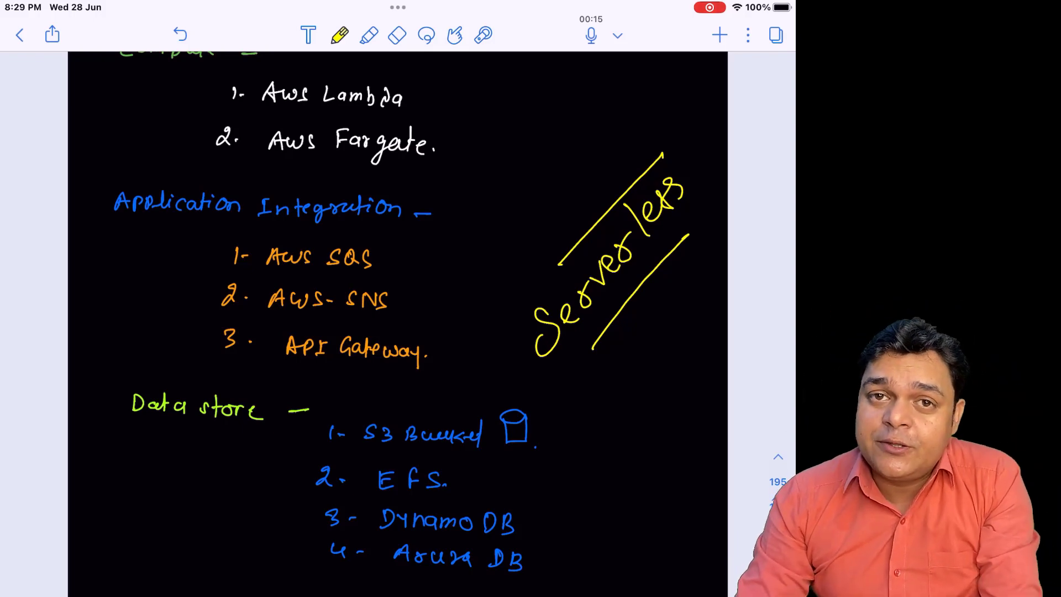
{"action": "scroll", "scroll_direction": "down", "scroll_amount": 3}
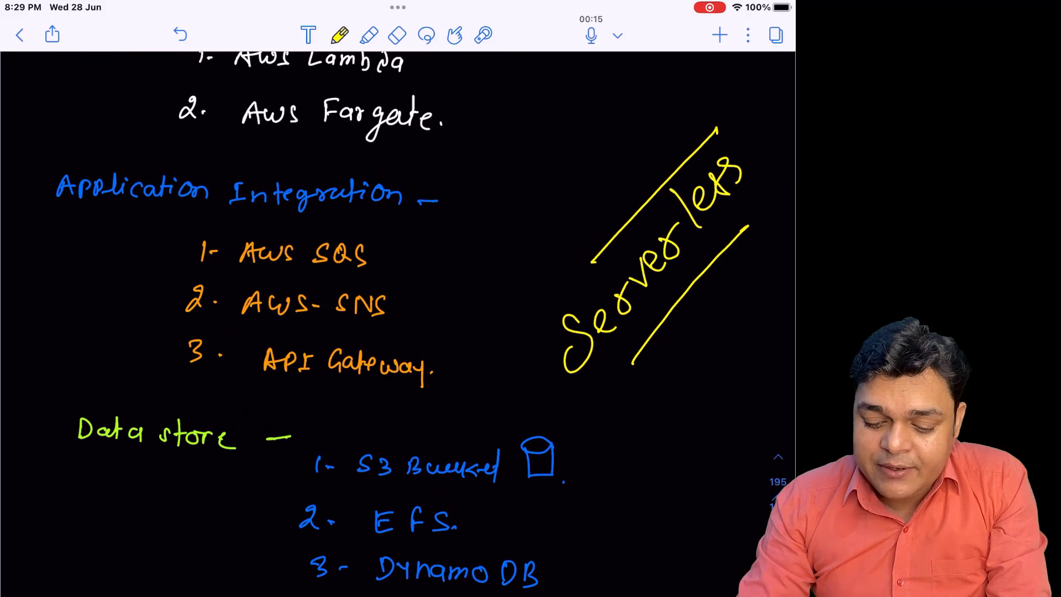